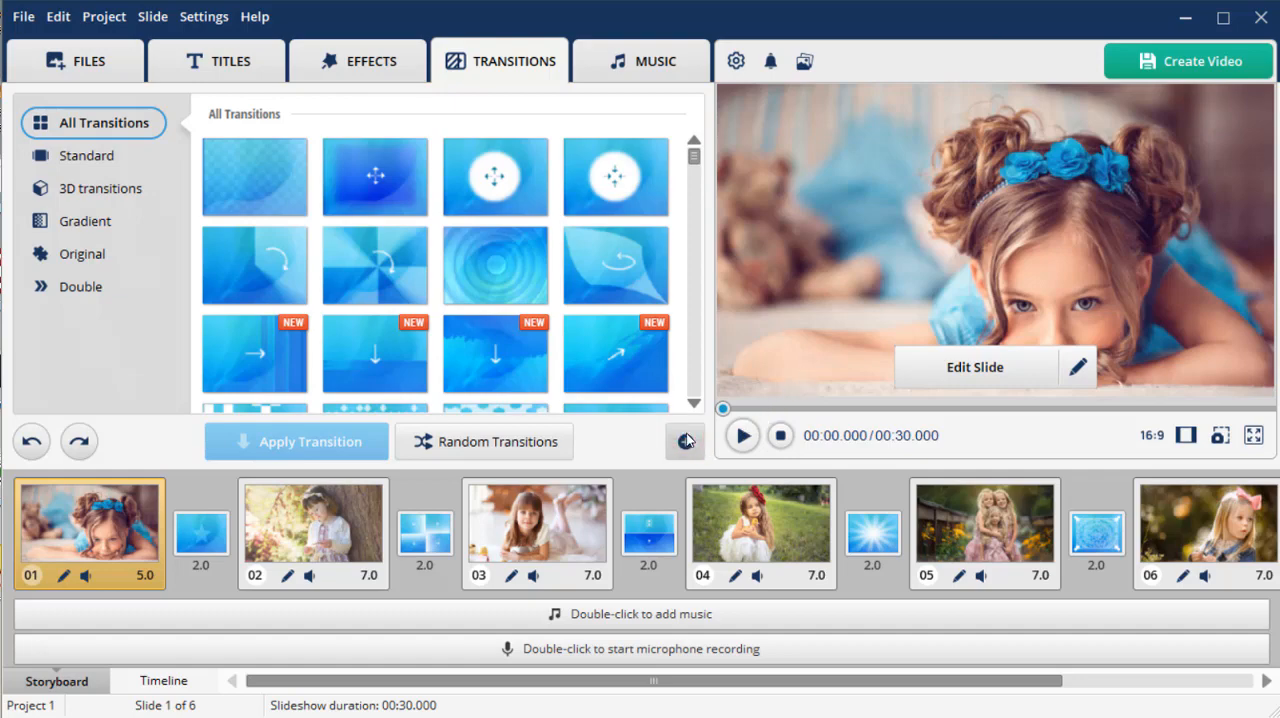
Open the Transition Wizard from the Transitions tab
click(685, 441)
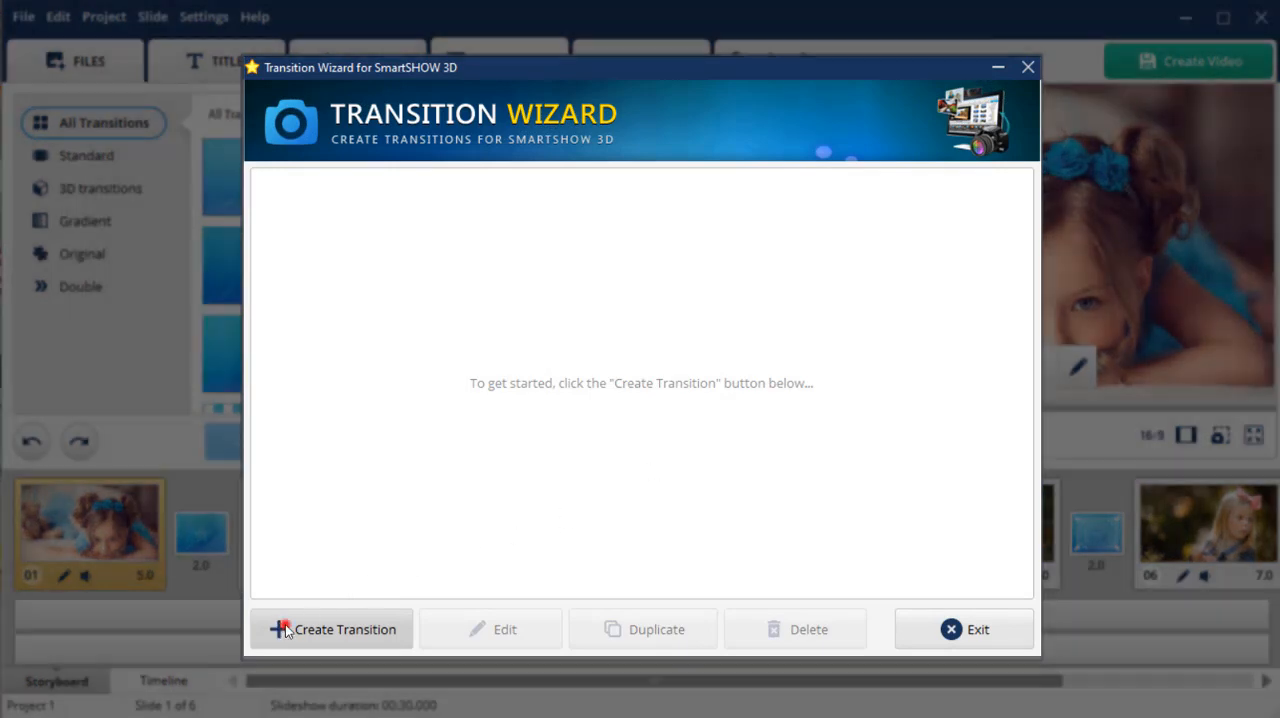
Create a new custom transition, then play and pause its default A-to-B preview
click(332, 629)
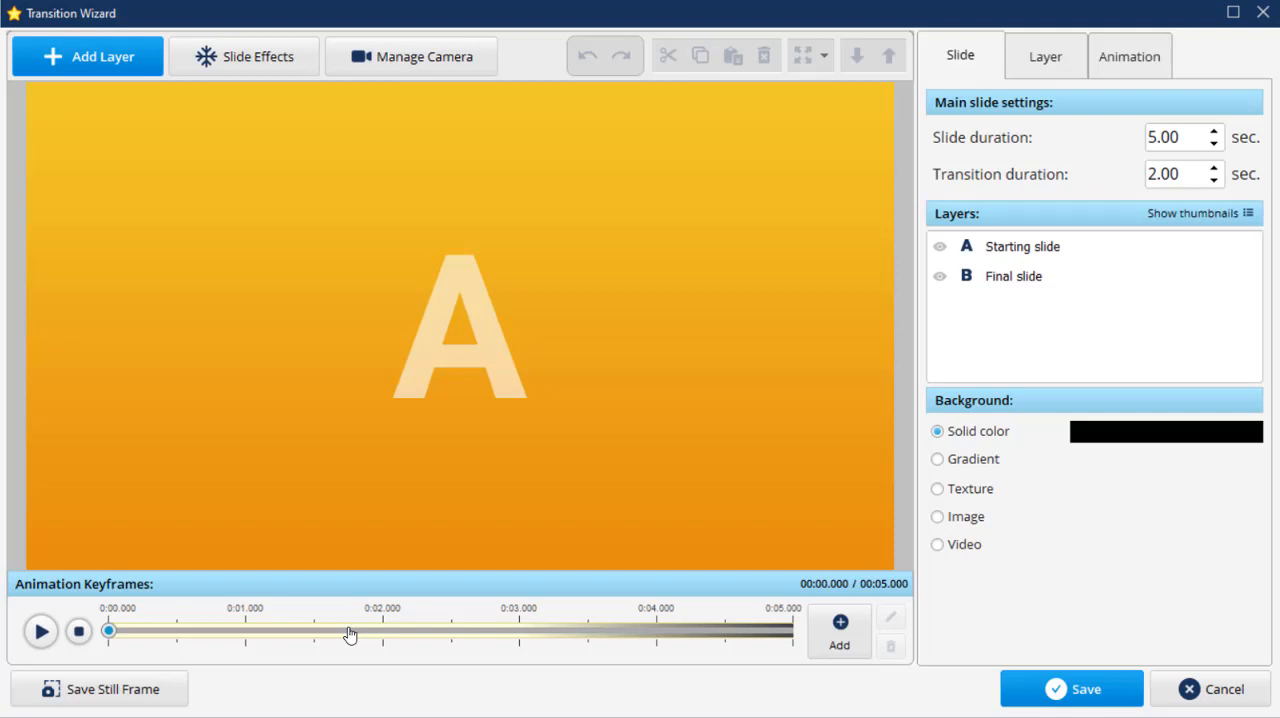
mouse_move(182, 640)
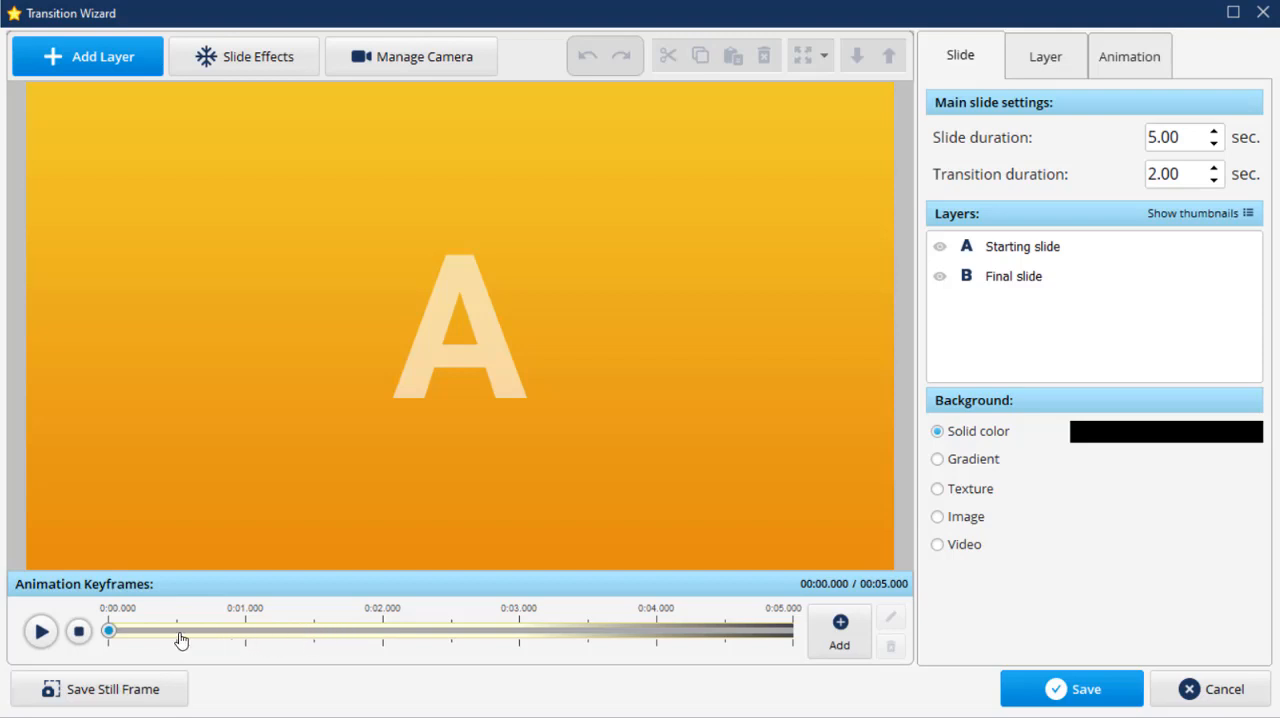
click(41, 631)
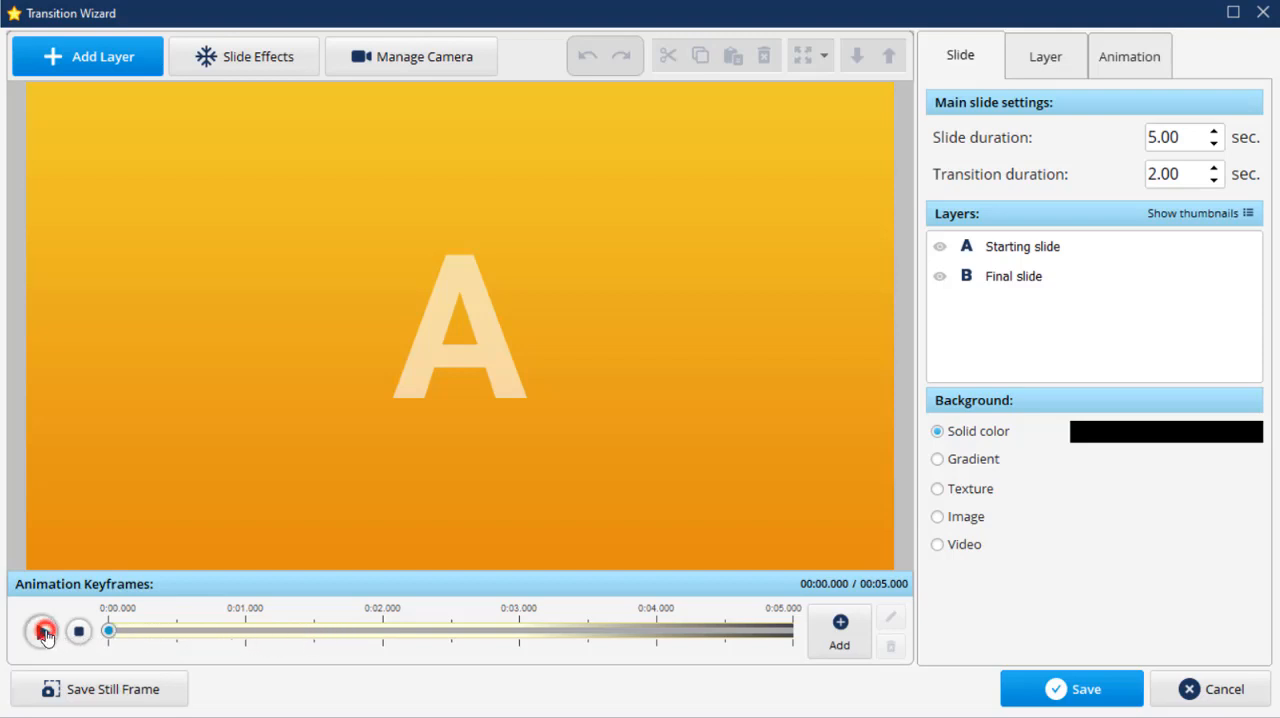
click(42, 631)
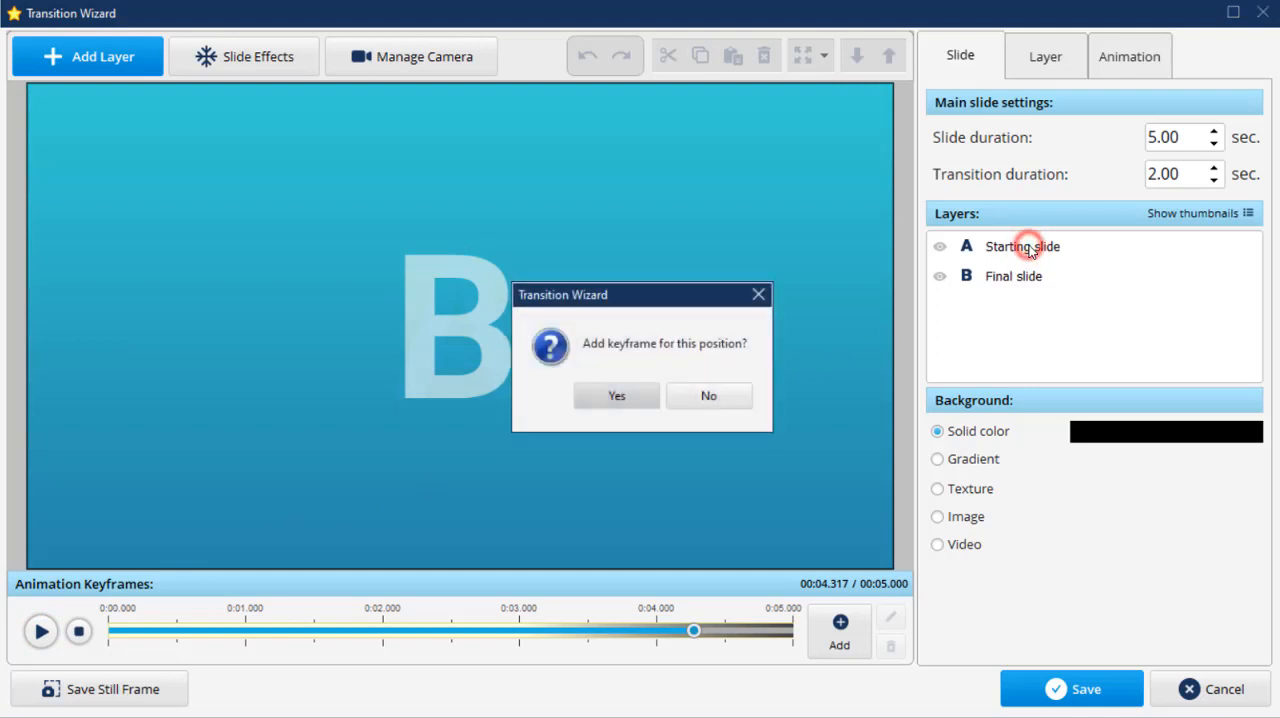
Add a keyframe for slide A, scaling it to 63% and tilting it 60° in 3D
click(616, 395)
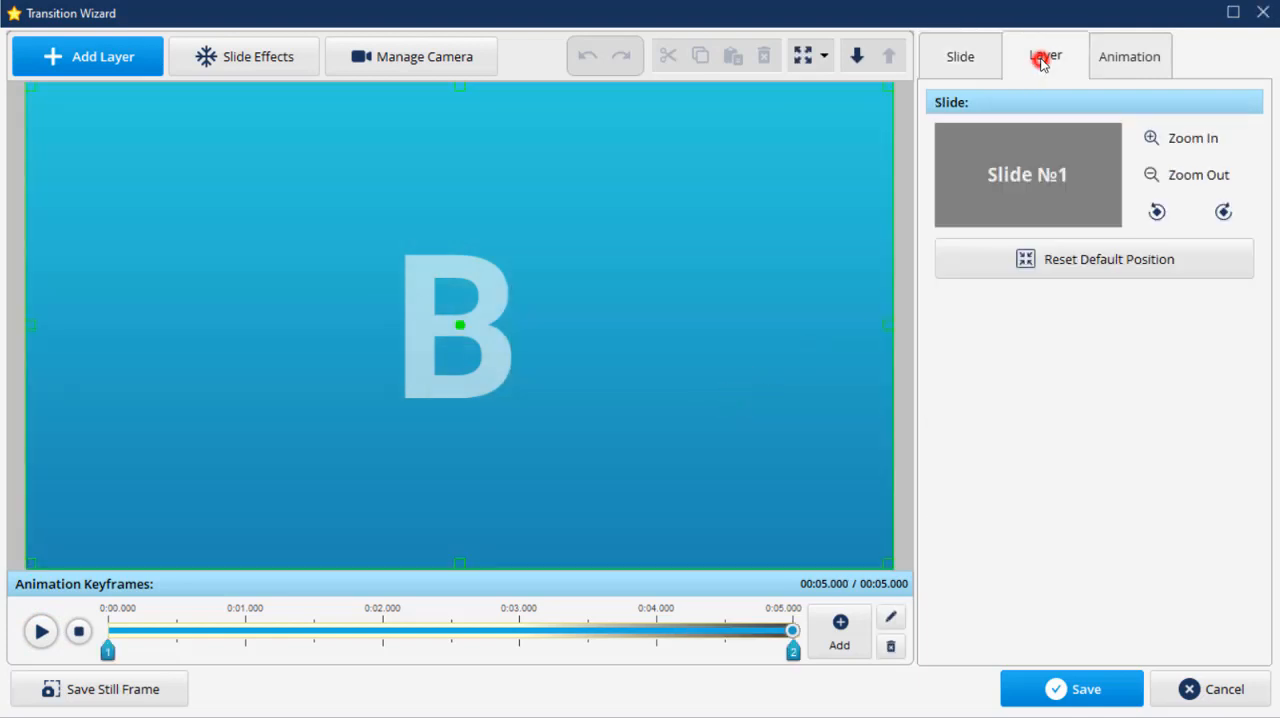
click(1129, 56)
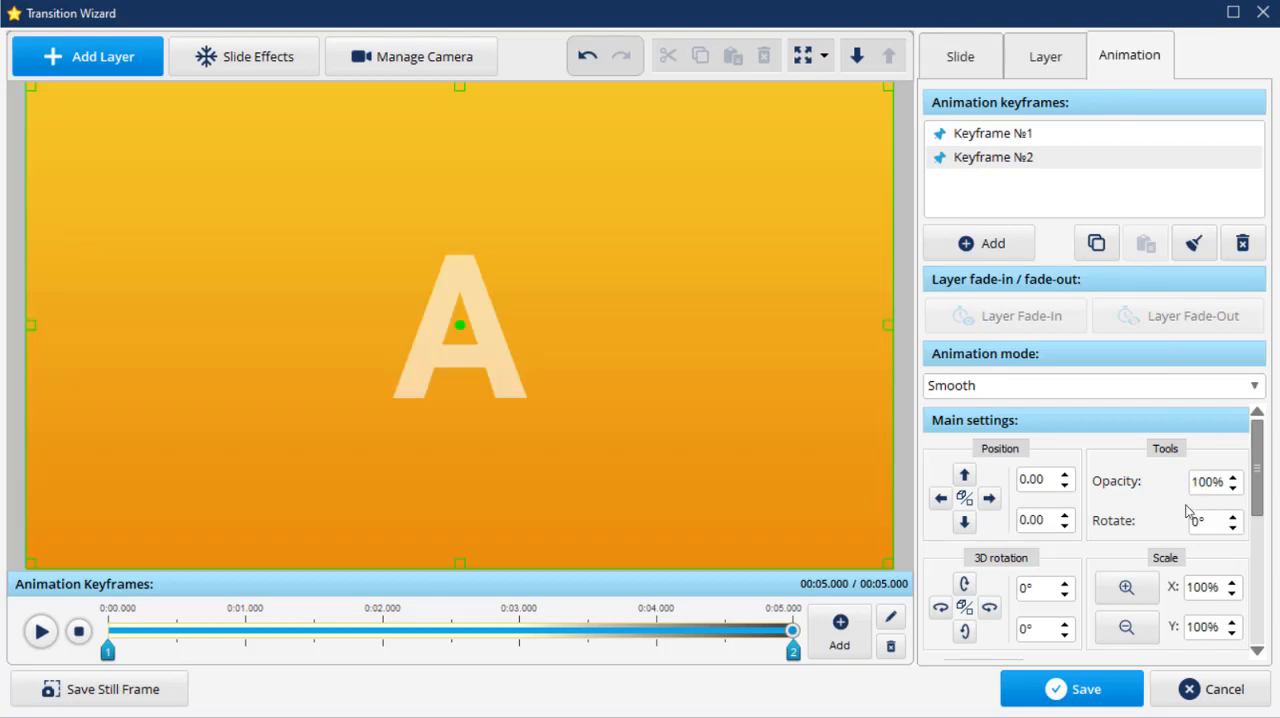
click(1126, 627)
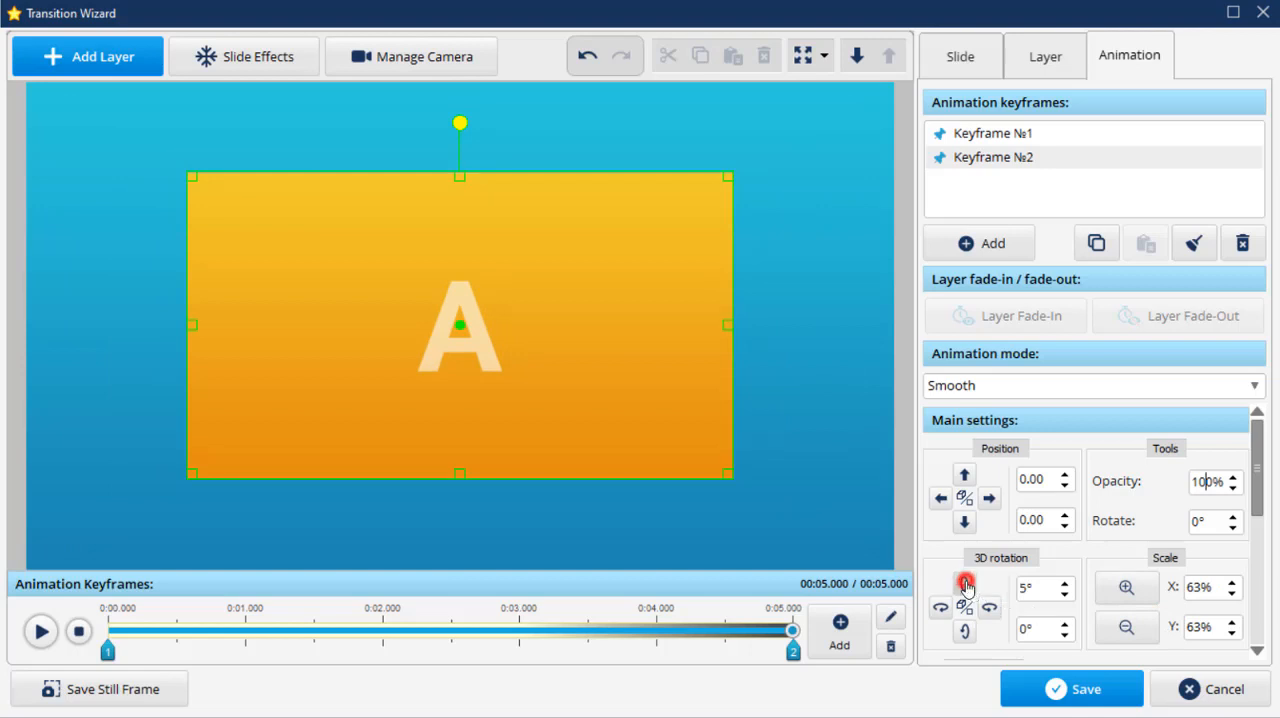
click(964, 585)
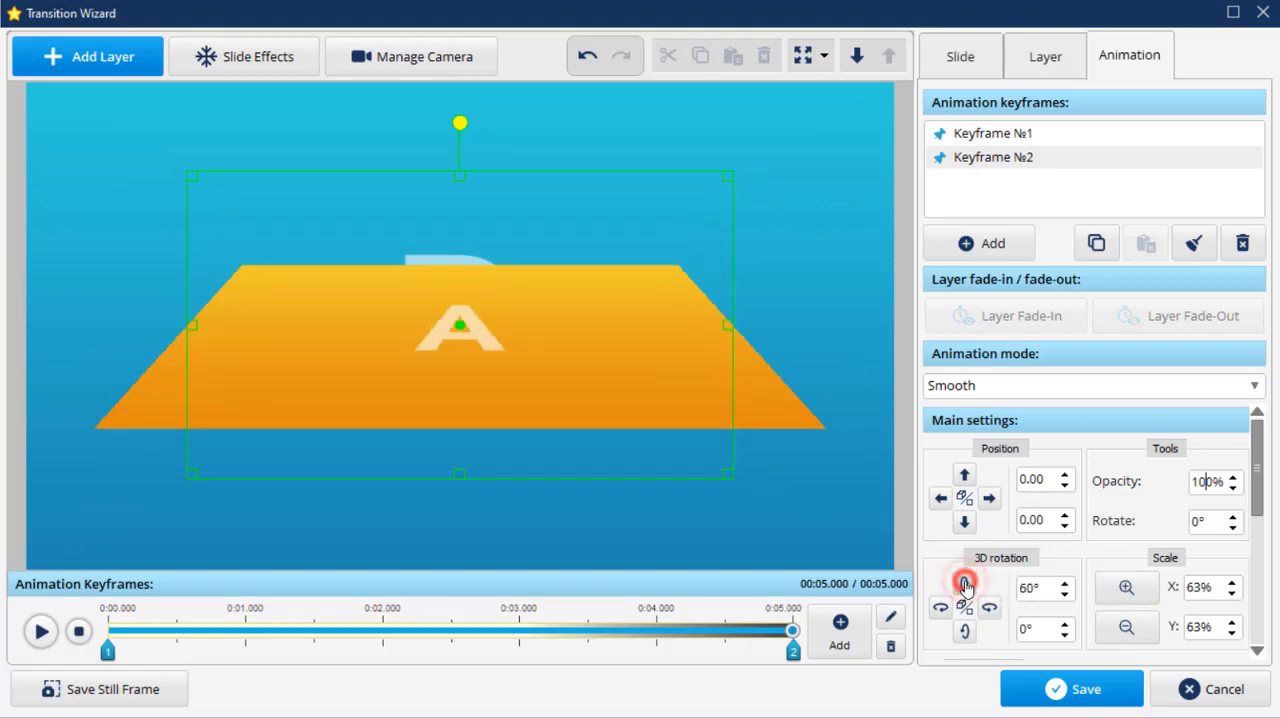
Drag keyframe 2 to about 2 seconds and move the playhead to the end
drag(793, 651, 595, 651)
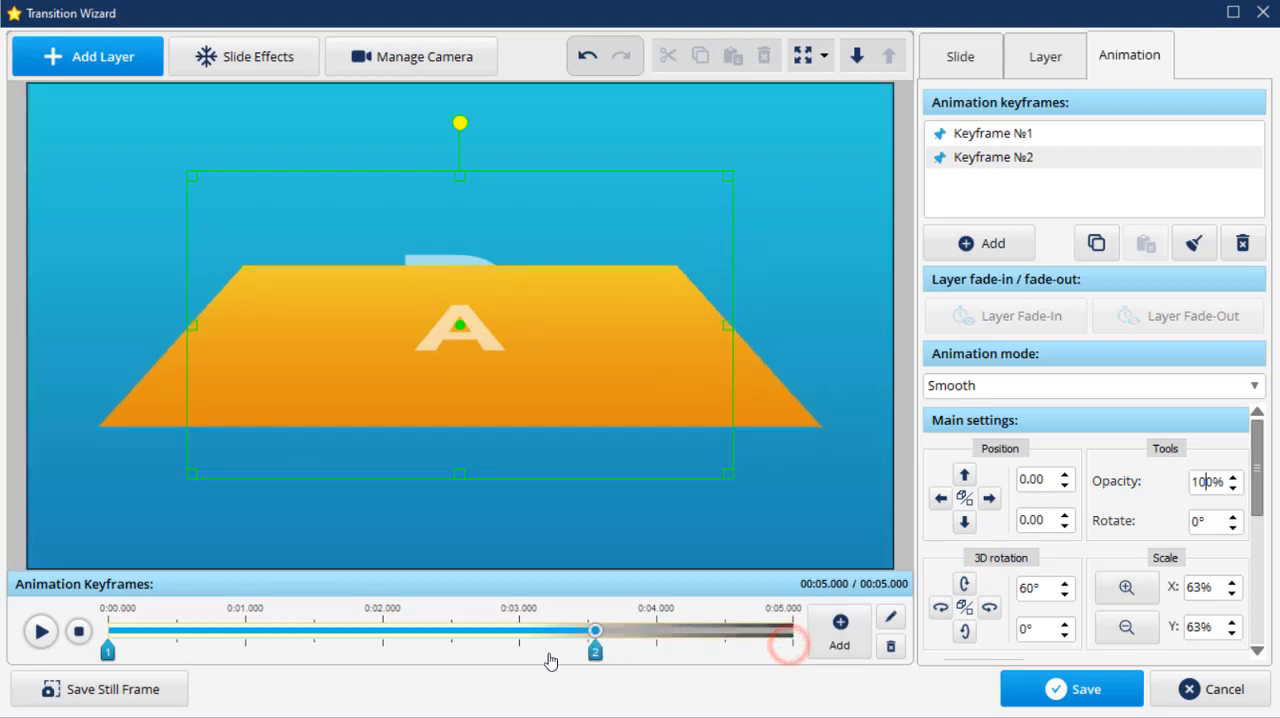
drag(595, 630, 383, 630)
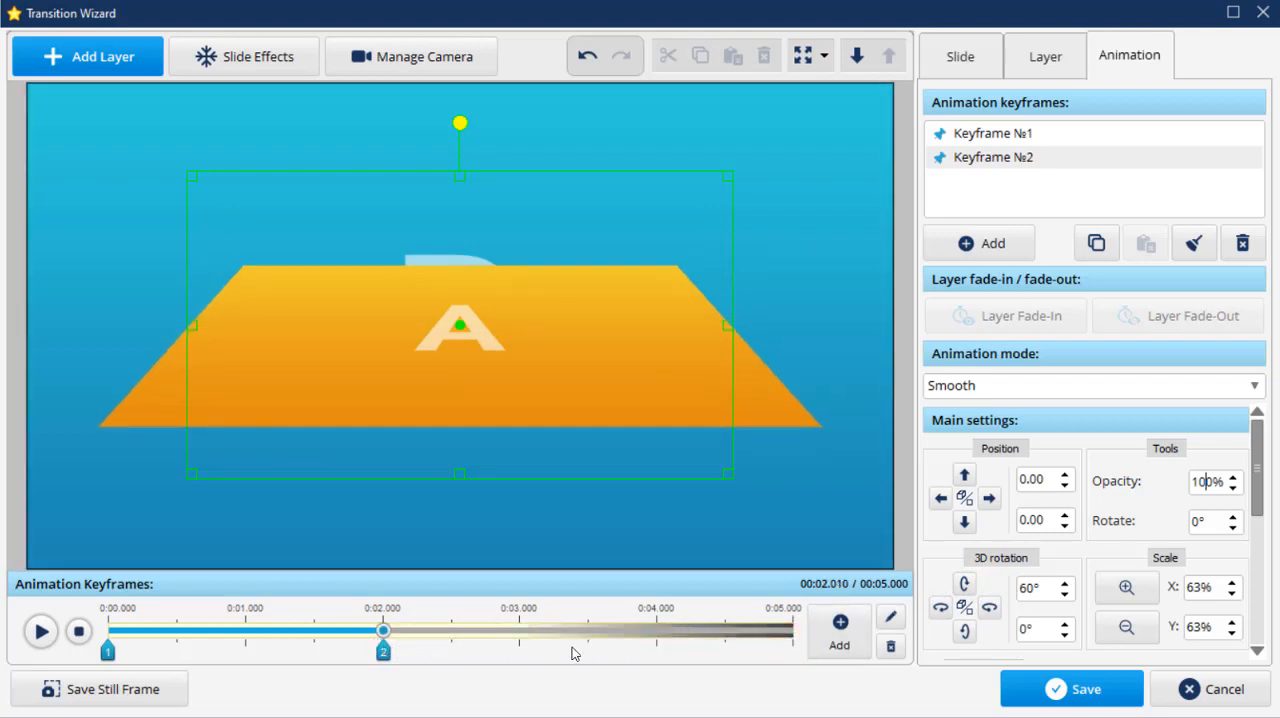
drag(383, 630, 793, 630)
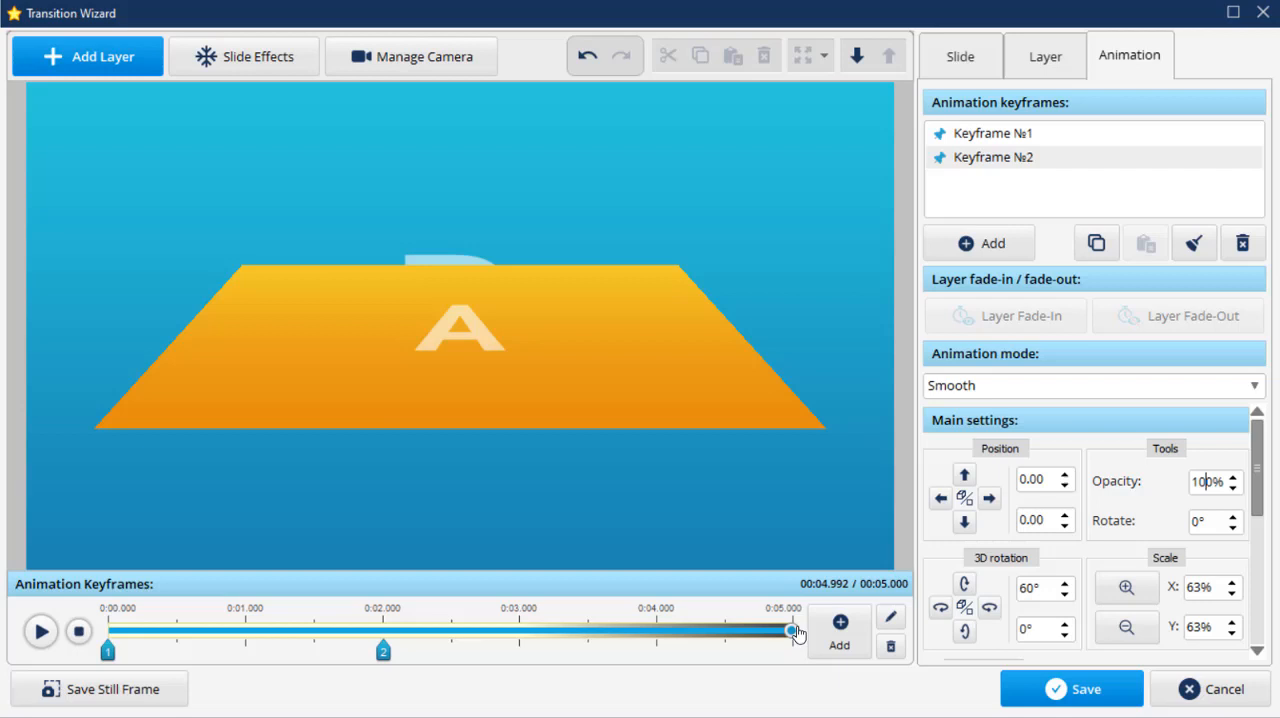
Add keyframe 3 at the end, moving slide A up to Y -56
click(839, 622)
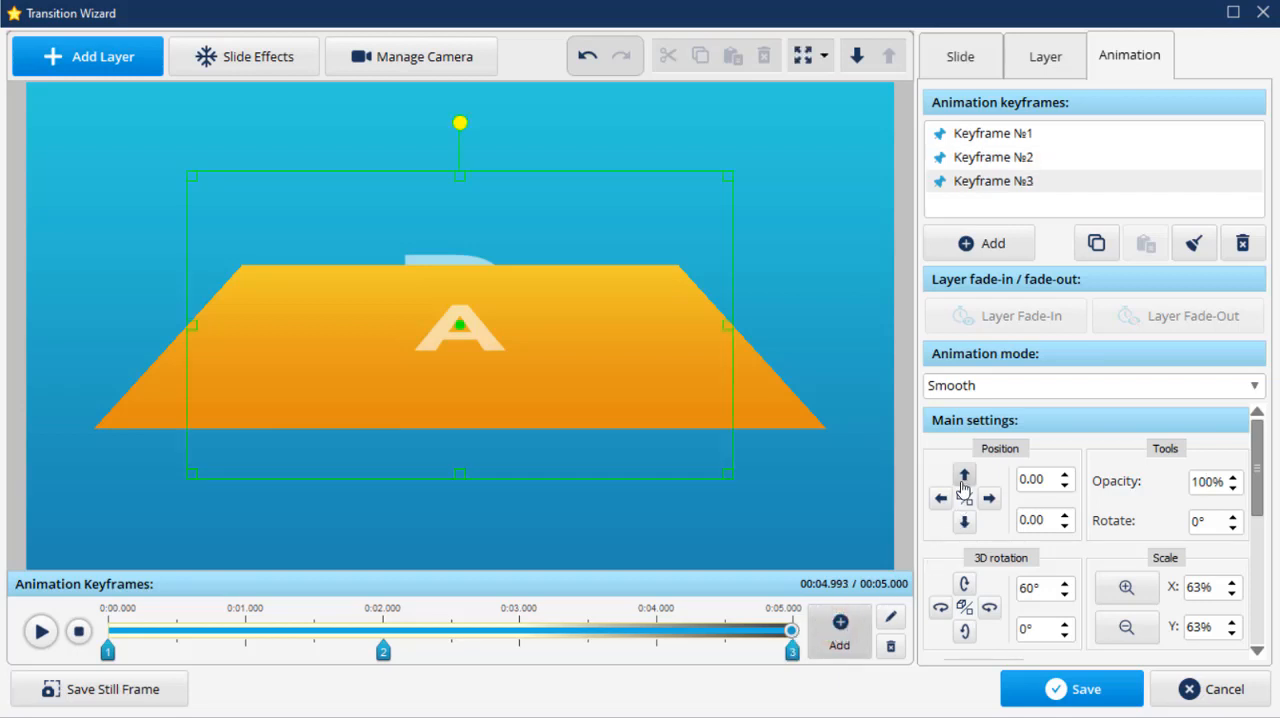
click(964, 477)
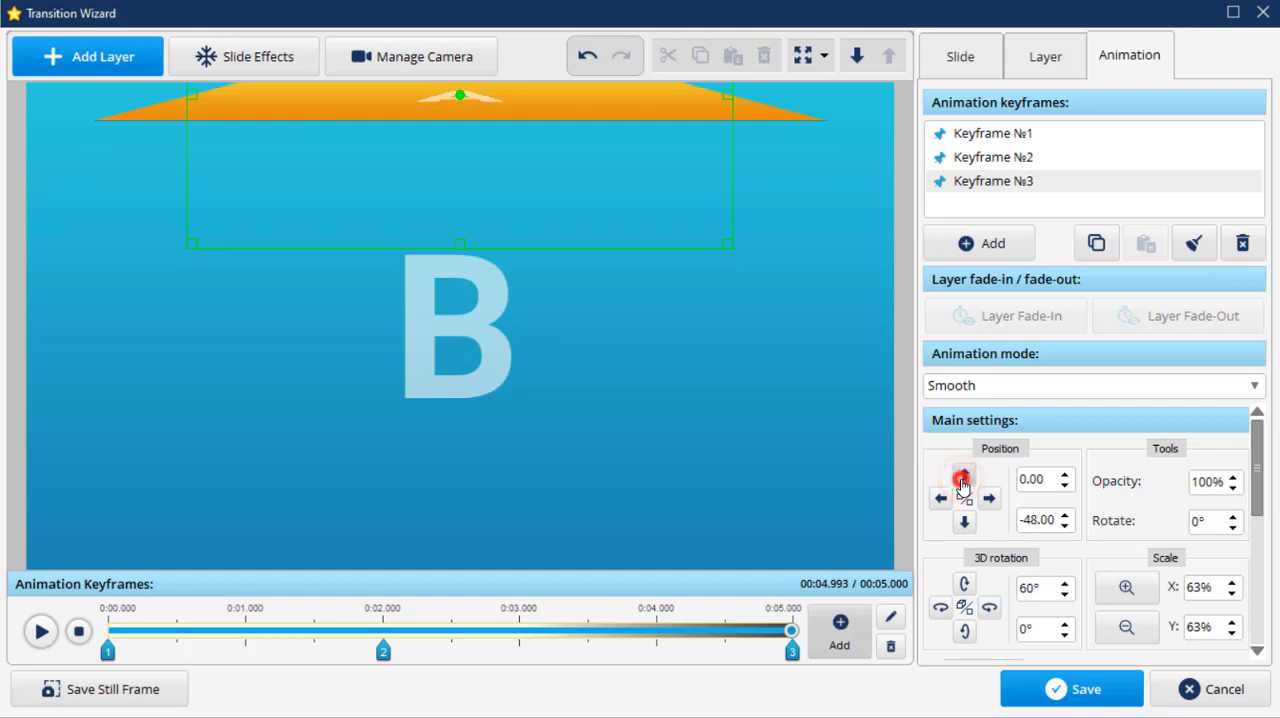
click(964, 474)
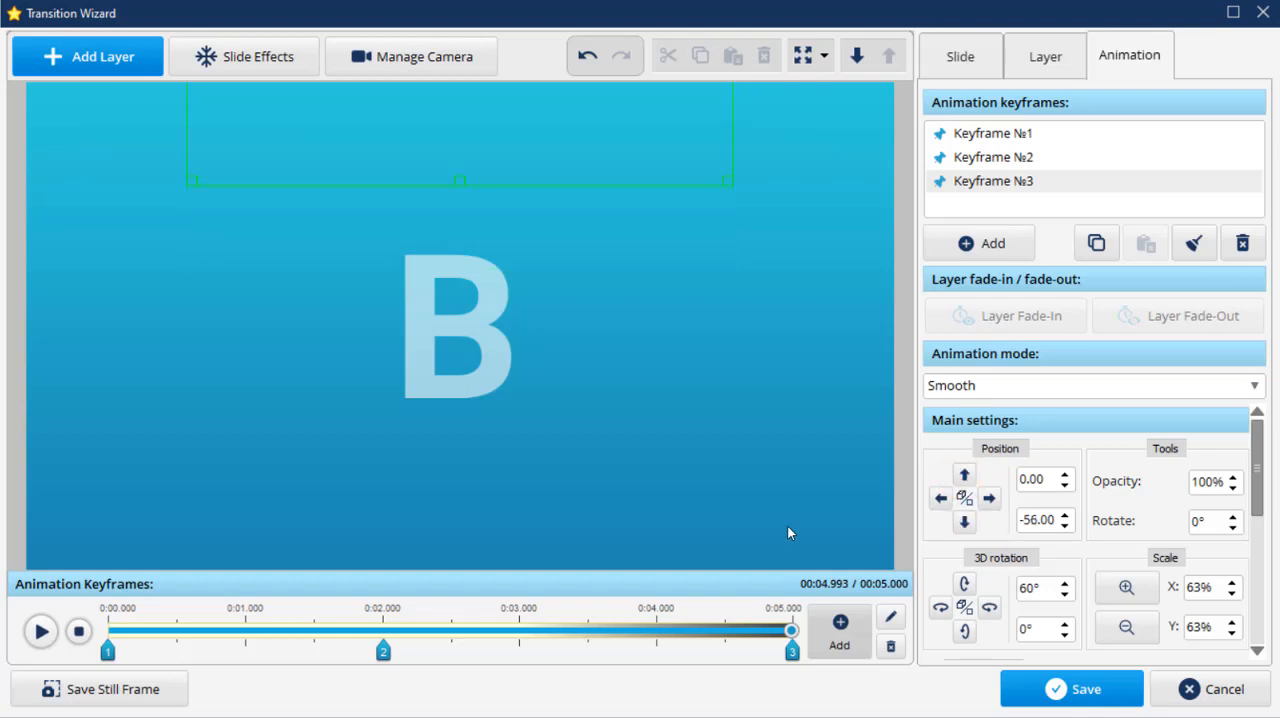
Deselect the layer and preview the flip transition revealing slide B
click(41, 631)
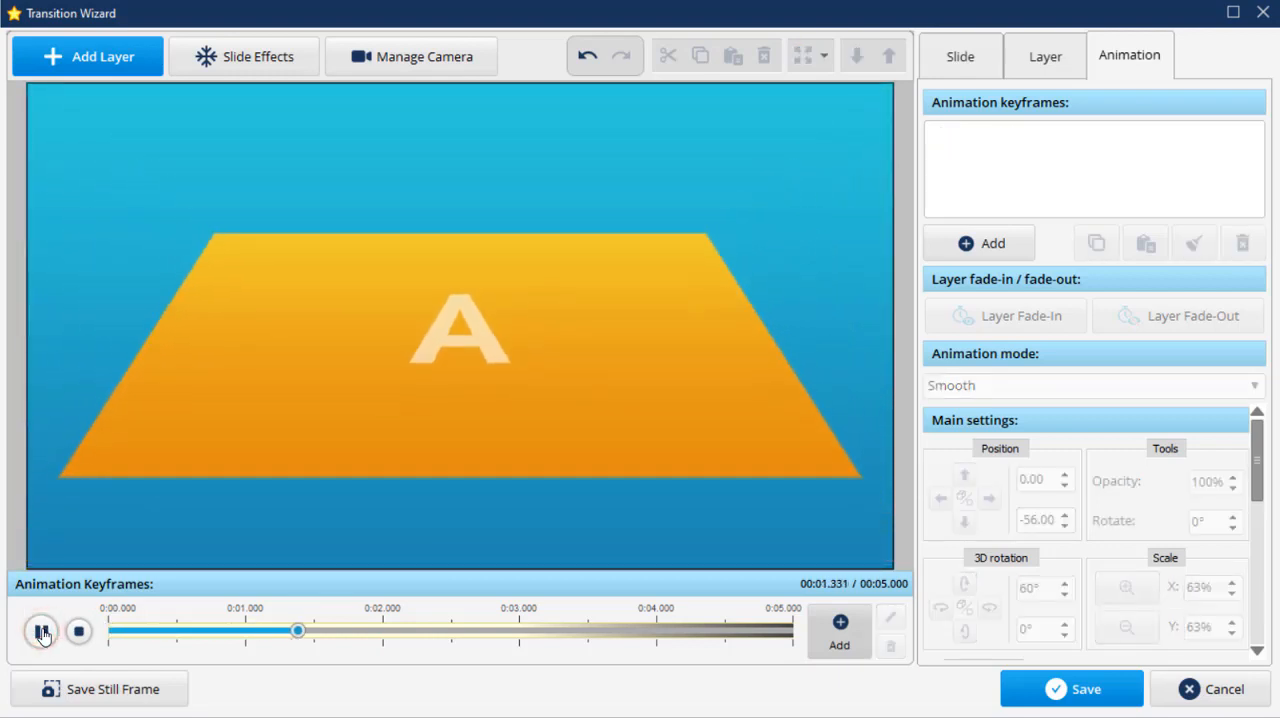
click(42, 631)
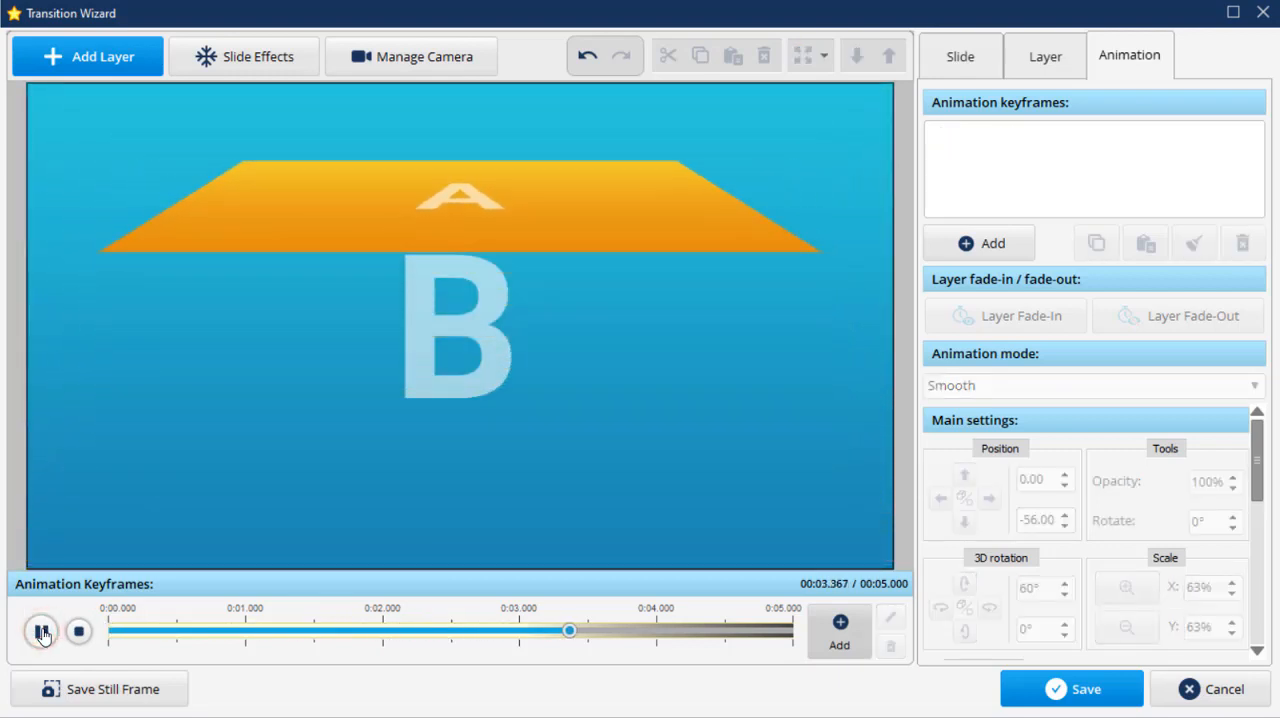
click(42, 630)
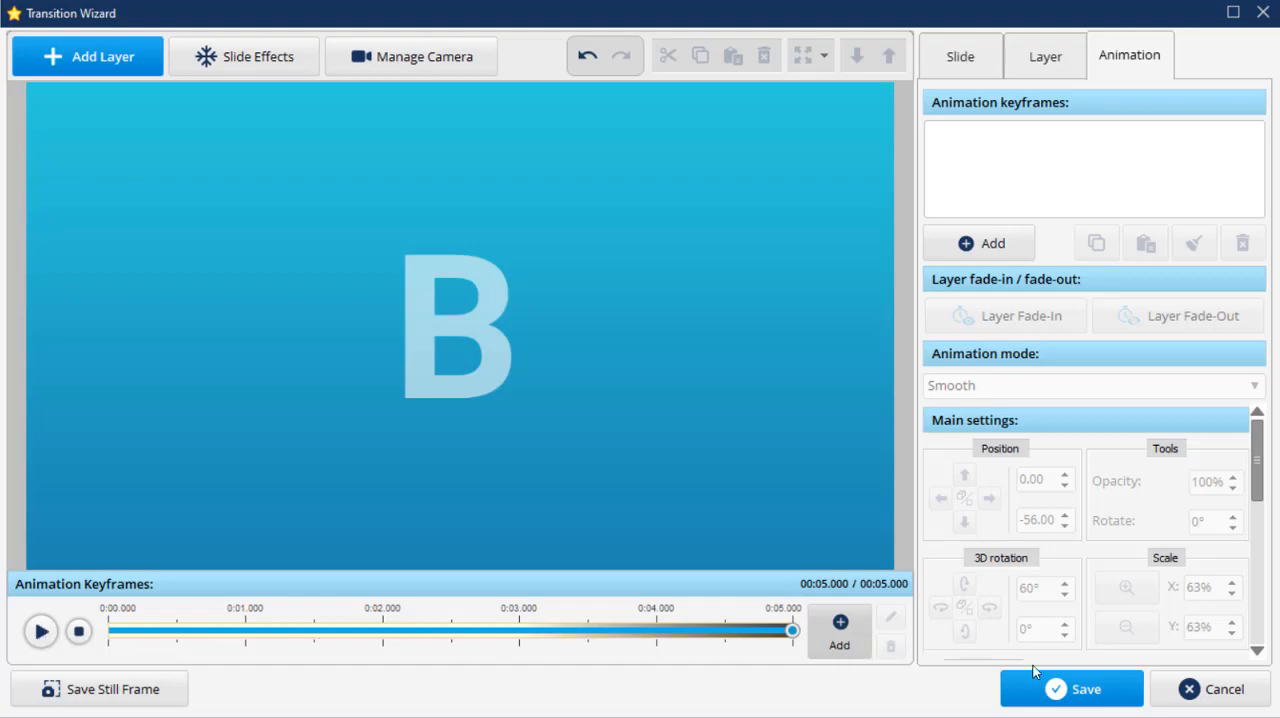
Save the transition as template '3D flip and moving up' and select it in the wizard list
click(1071, 688)
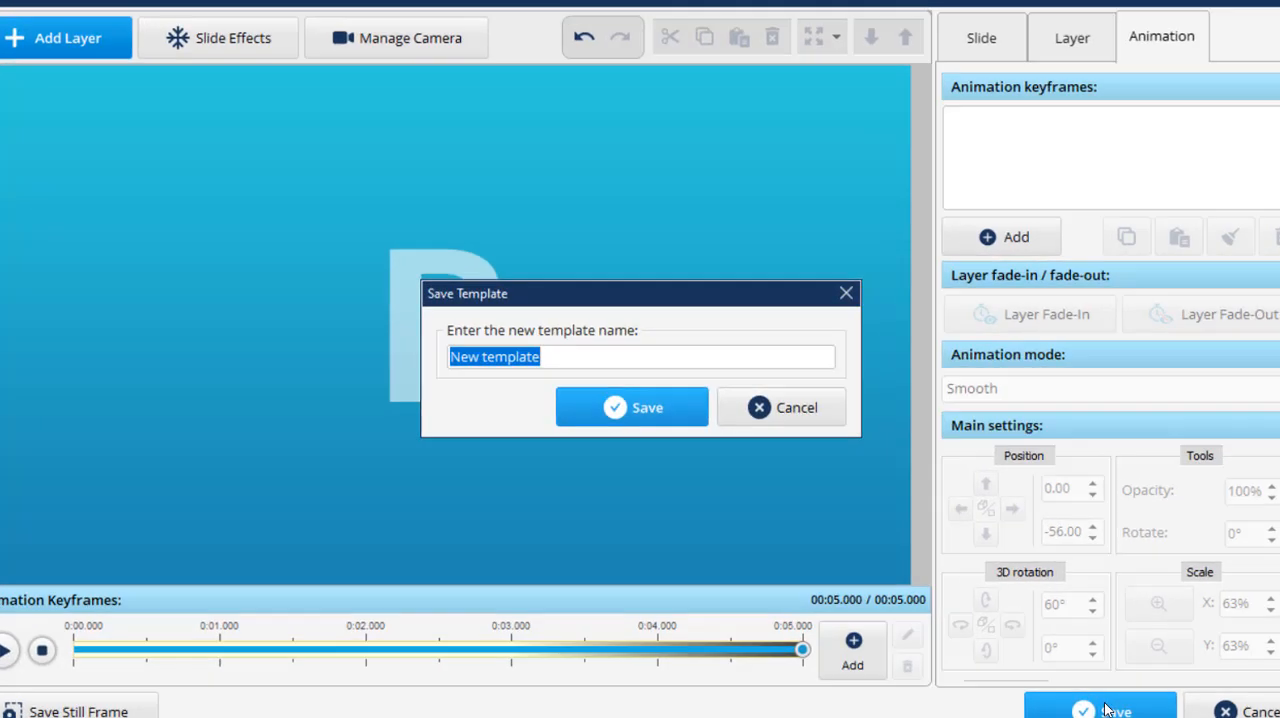
text(3D f)
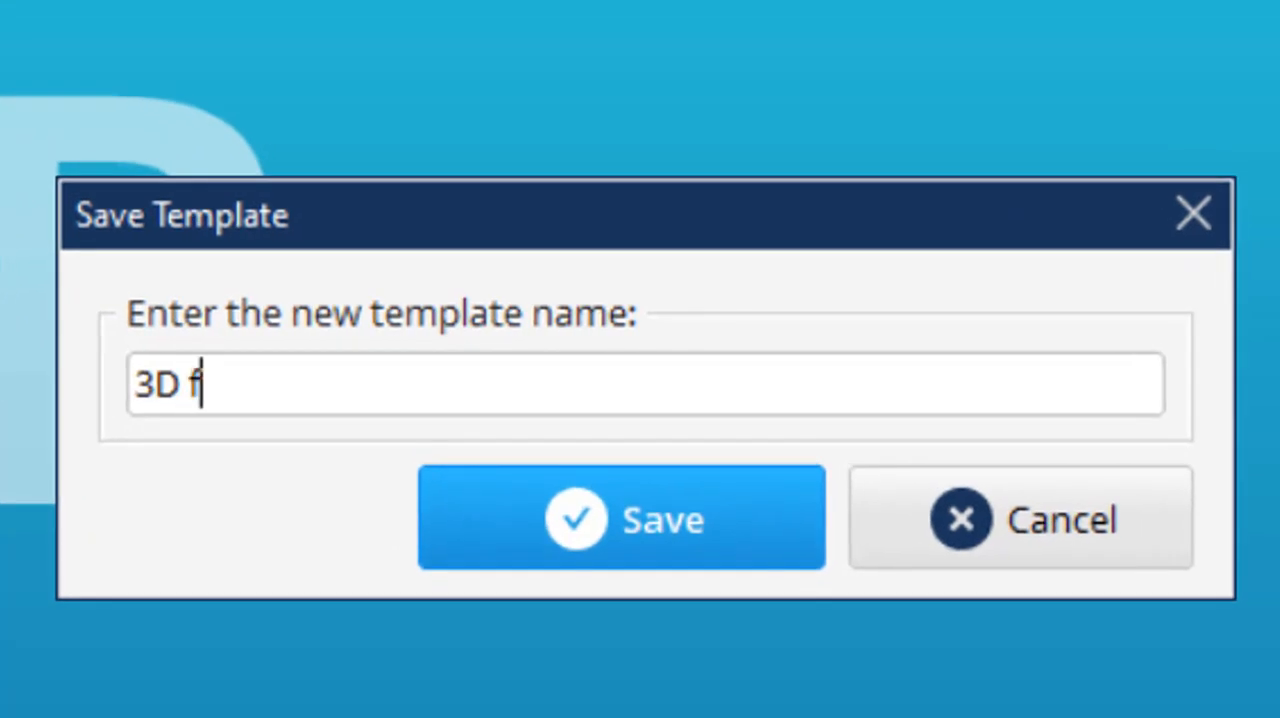
text(lip and)
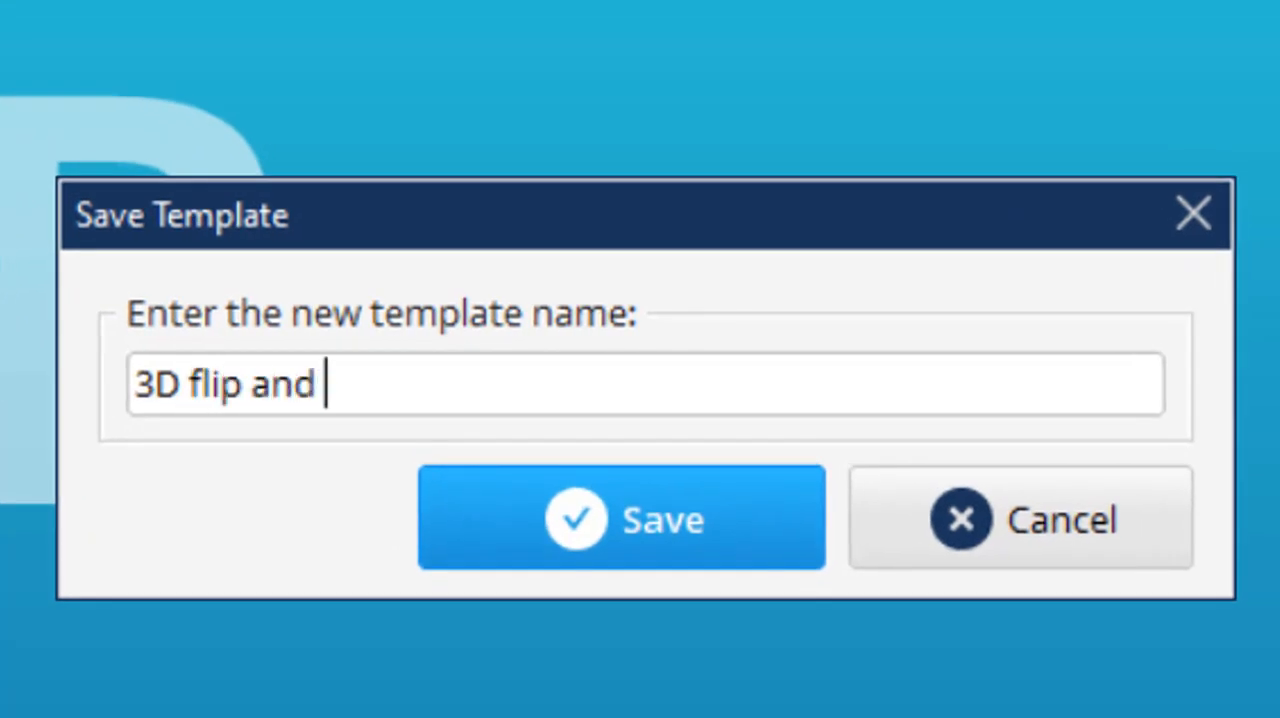
text(moving)
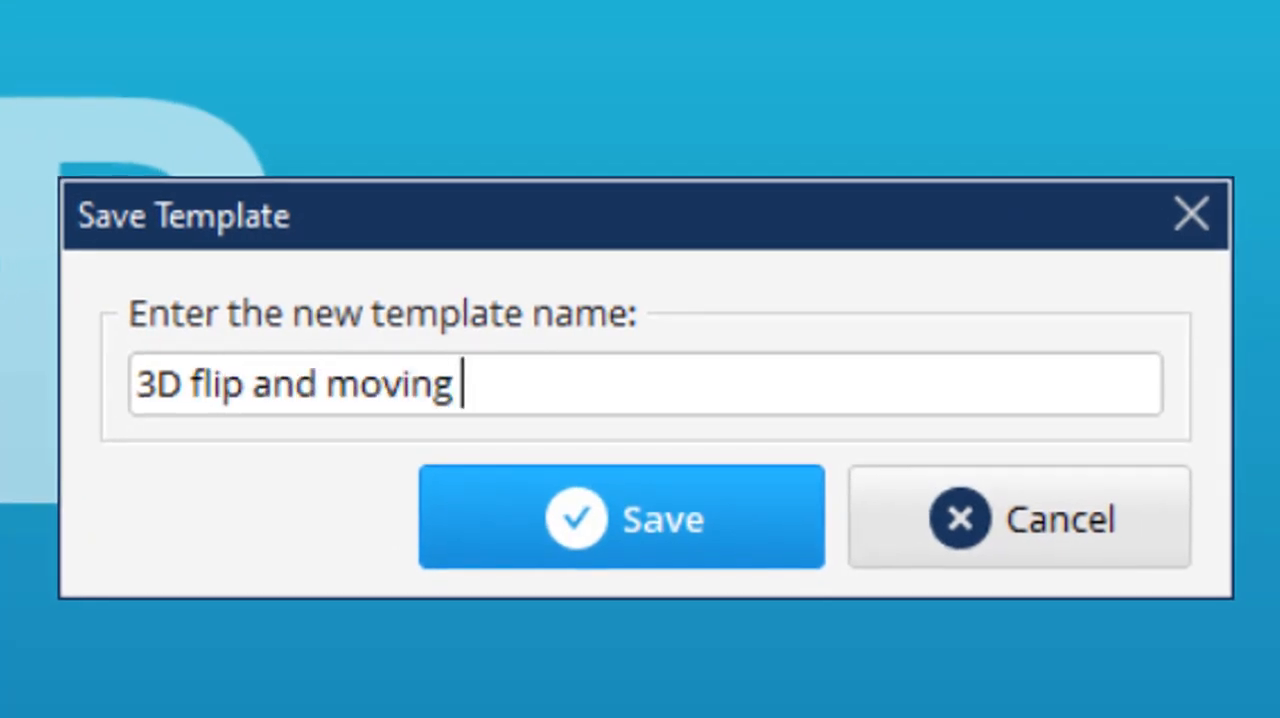
text(up)
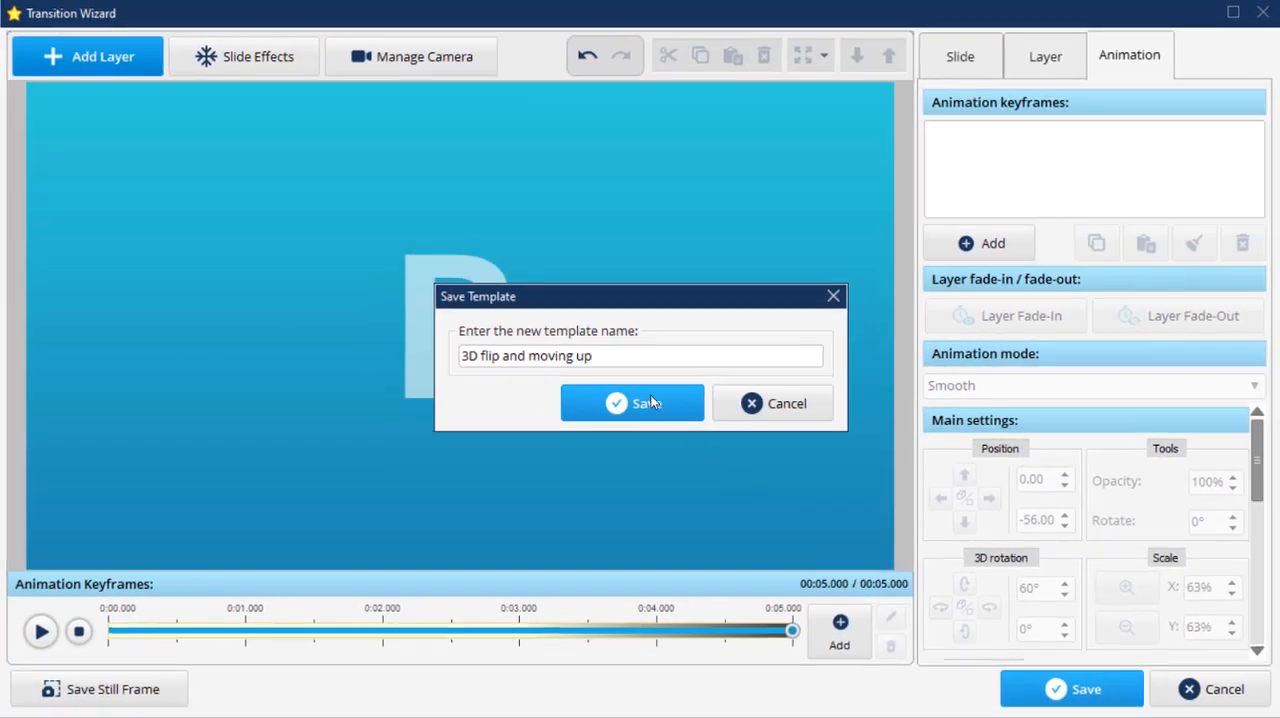
click(631, 403)
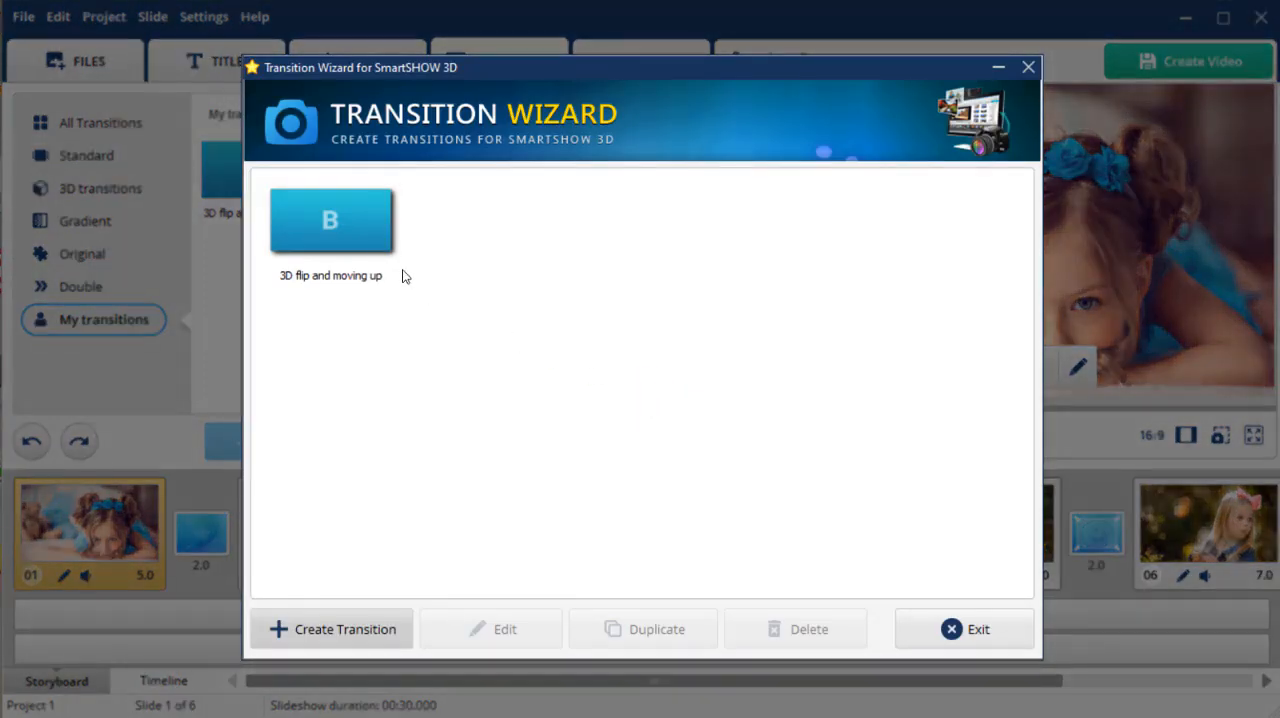
click(331, 220)
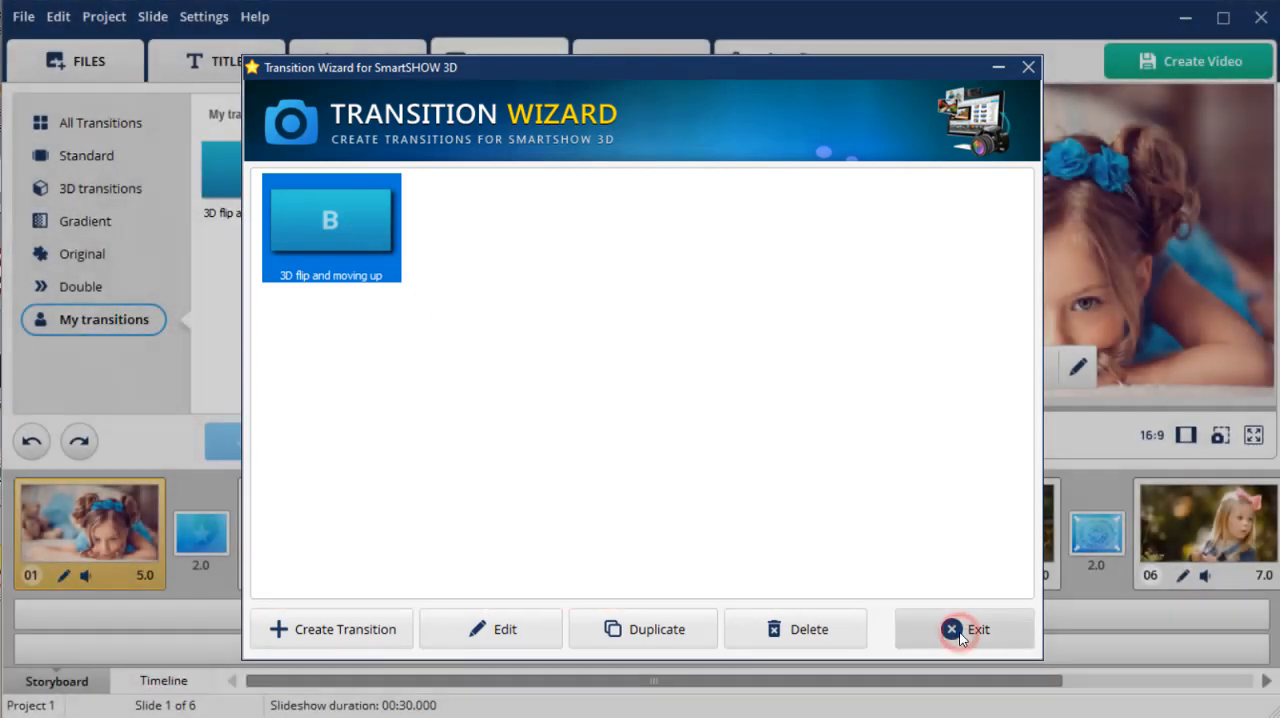
Exit the wizard and apply '3D flip and moving up' between slides 1 and 2
click(963, 629)
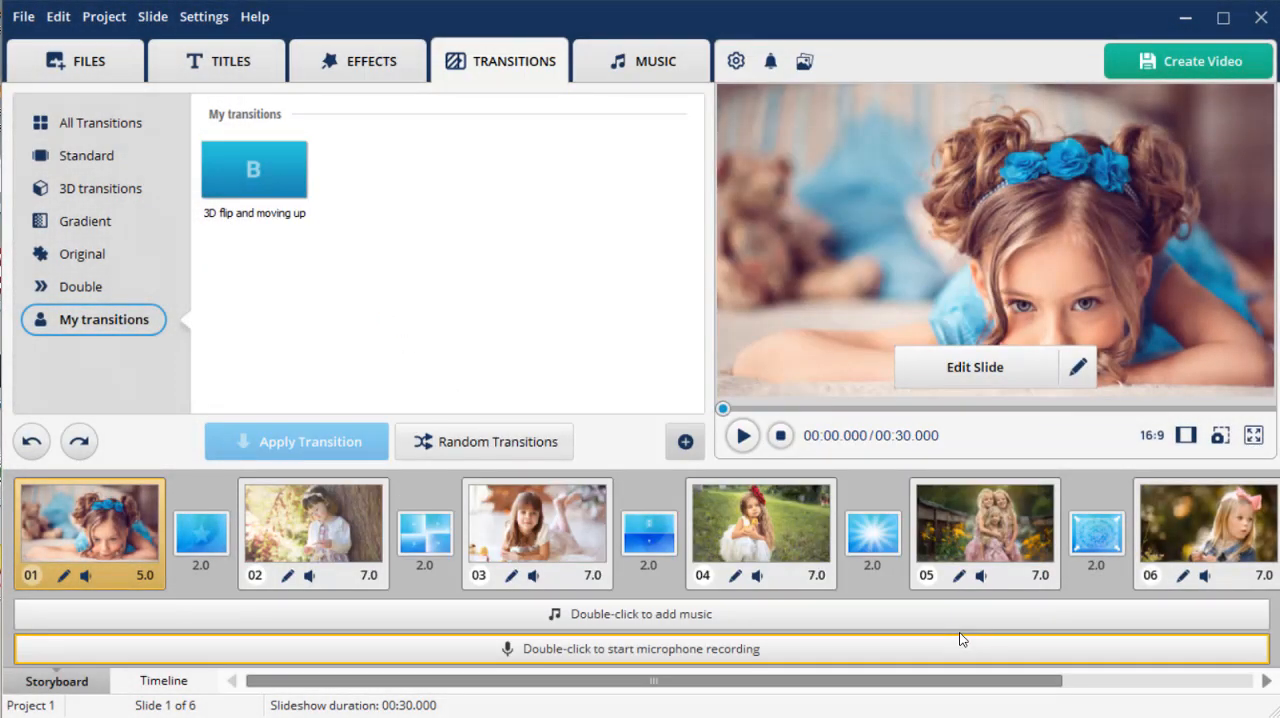
click(760, 530)
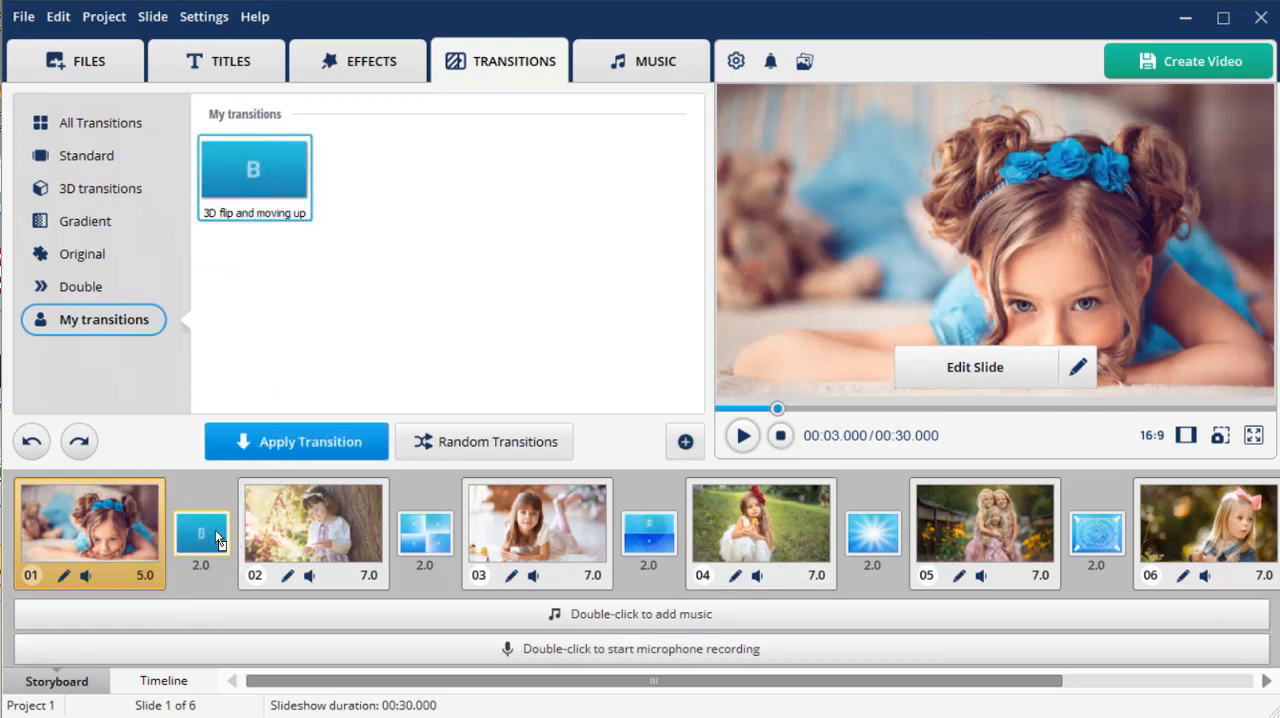
click(742, 435)
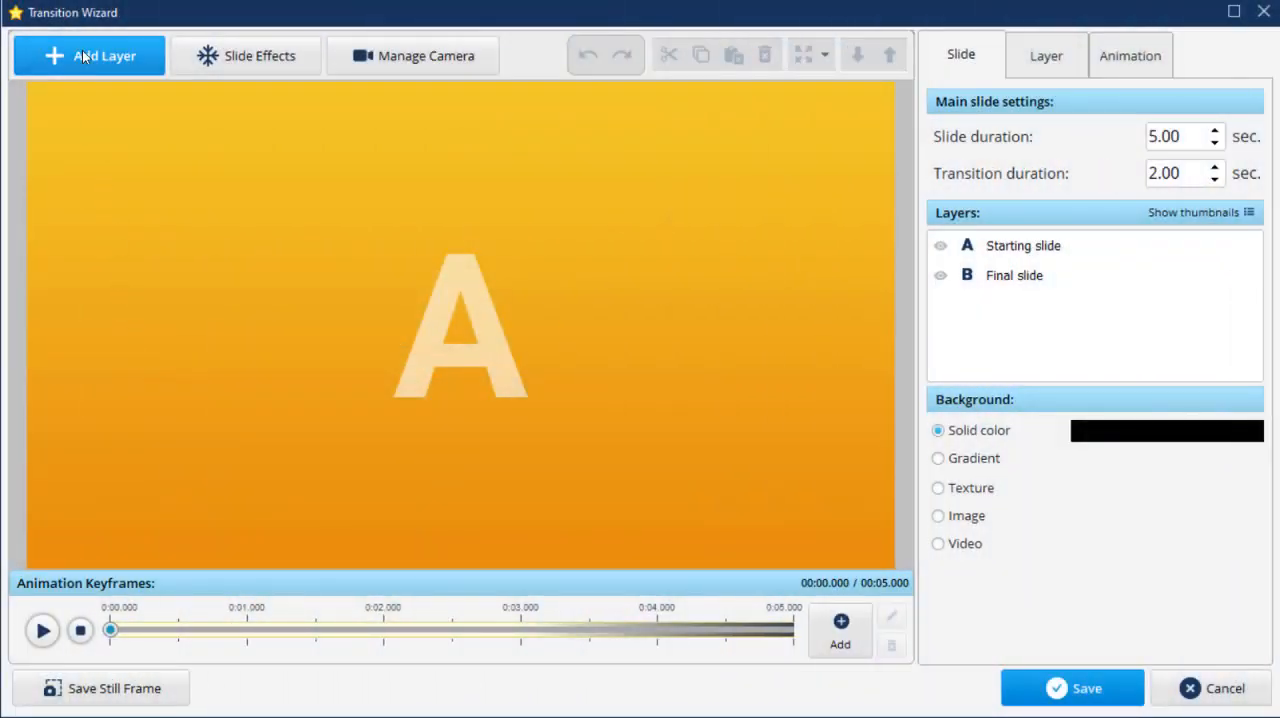
Add the autumn maple leaves clipart as a layer over slide A
click(89, 55)
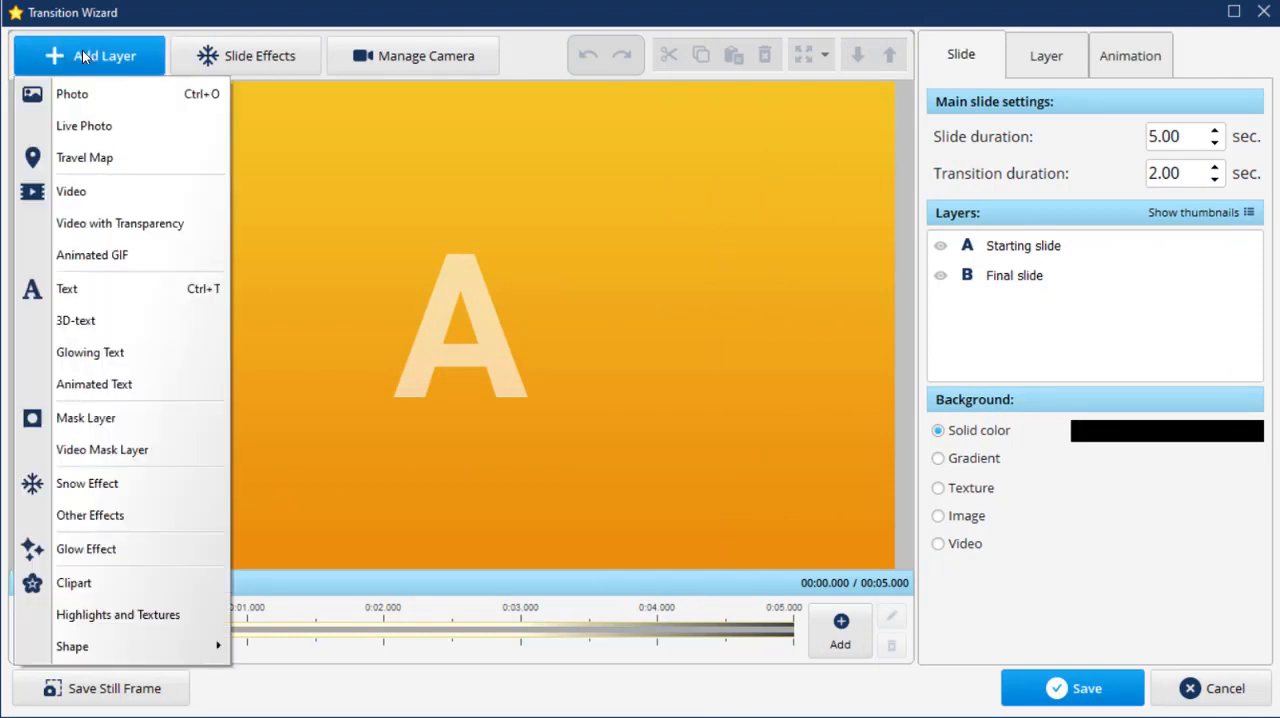
click(72, 93)
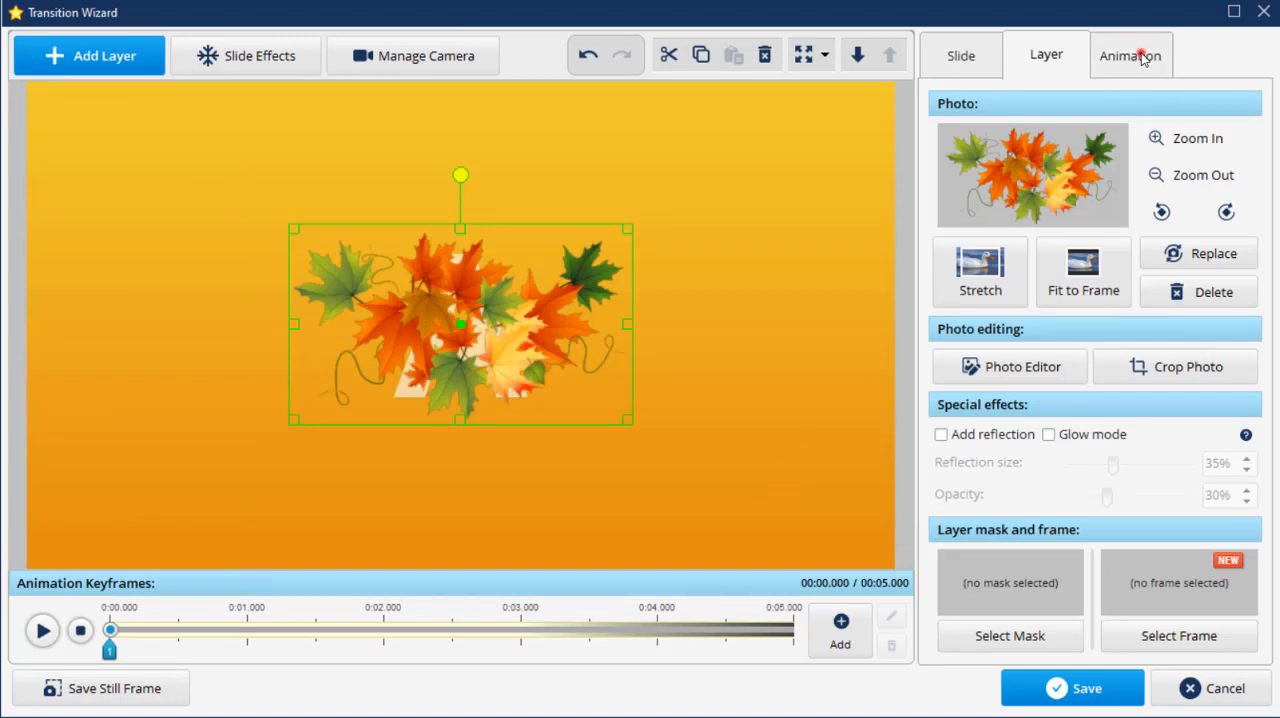
Tilt and enlarge the leaves clipart, pushing it almost off the top-left corner
click(1130, 55)
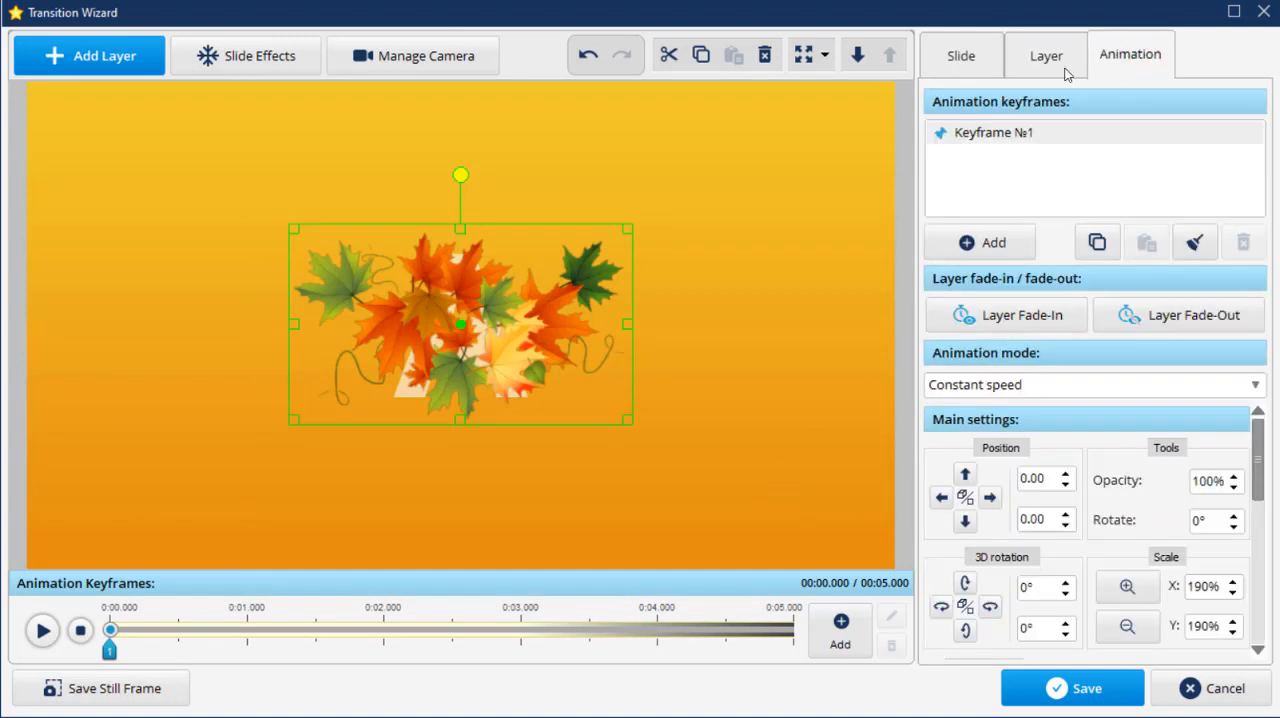
drag(461, 175, 410, 184)
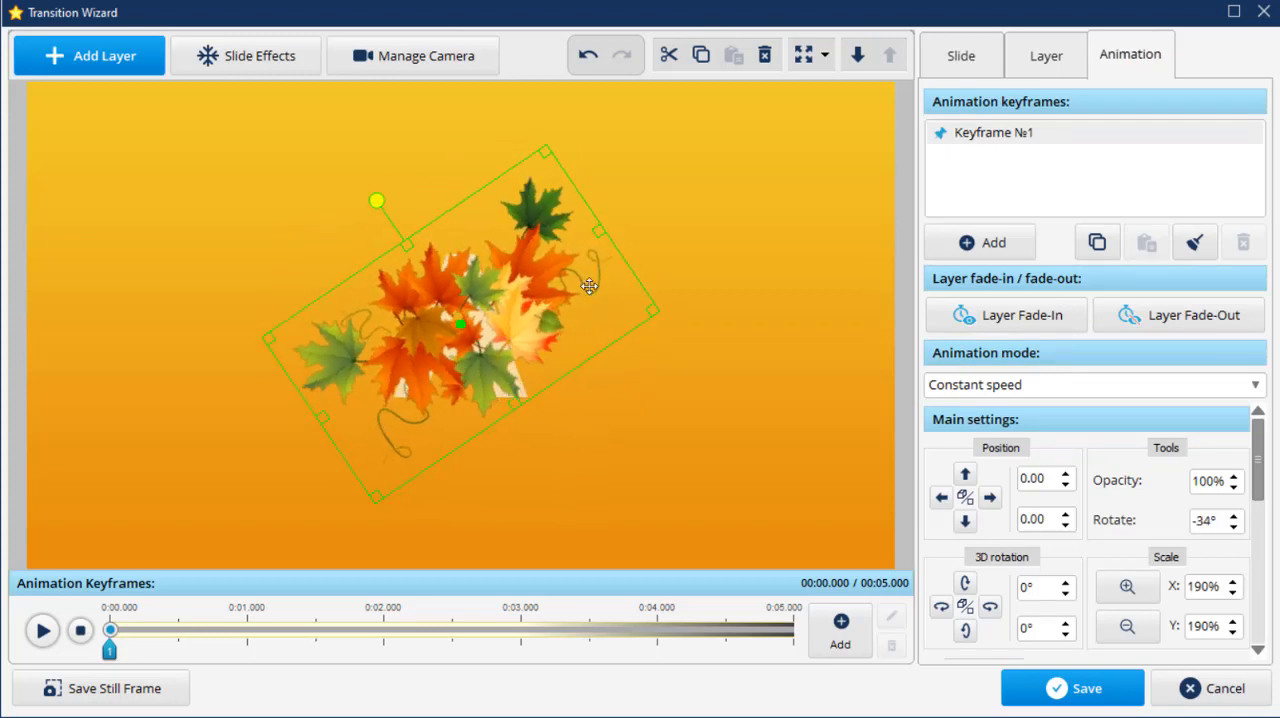
drag(590, 287, 890, 287)
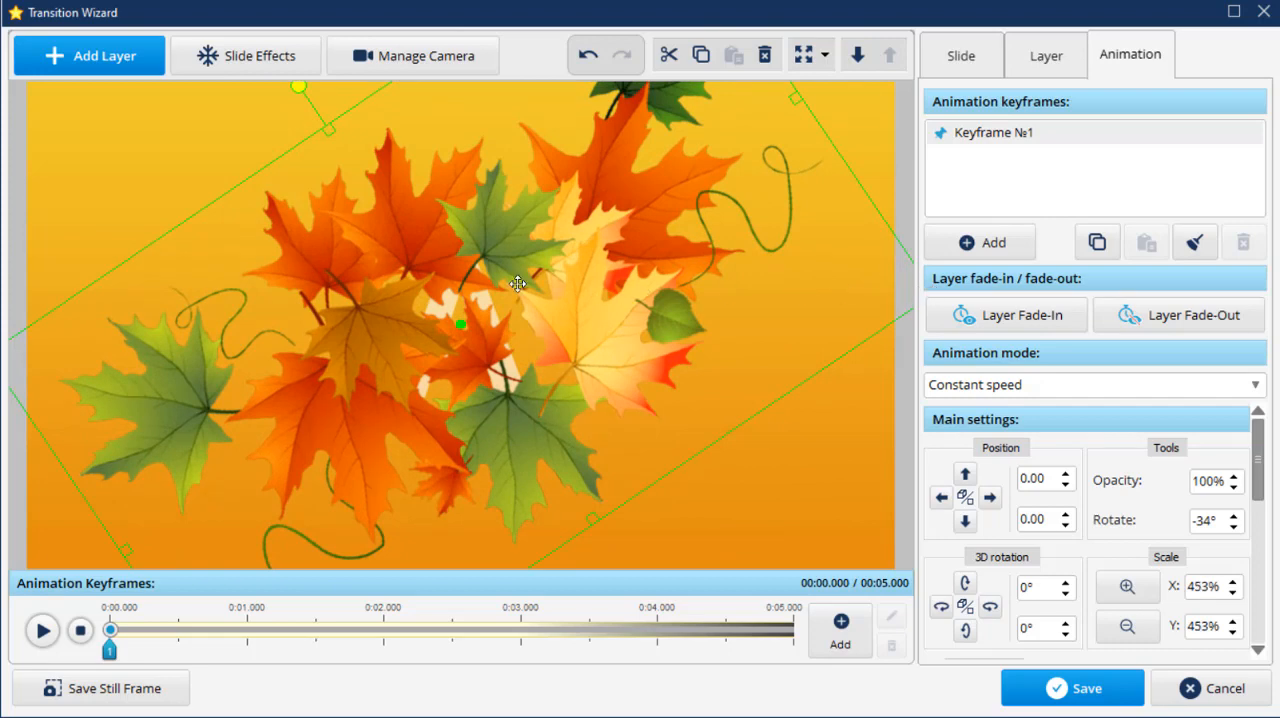
drag(518, 283, 327, 190)
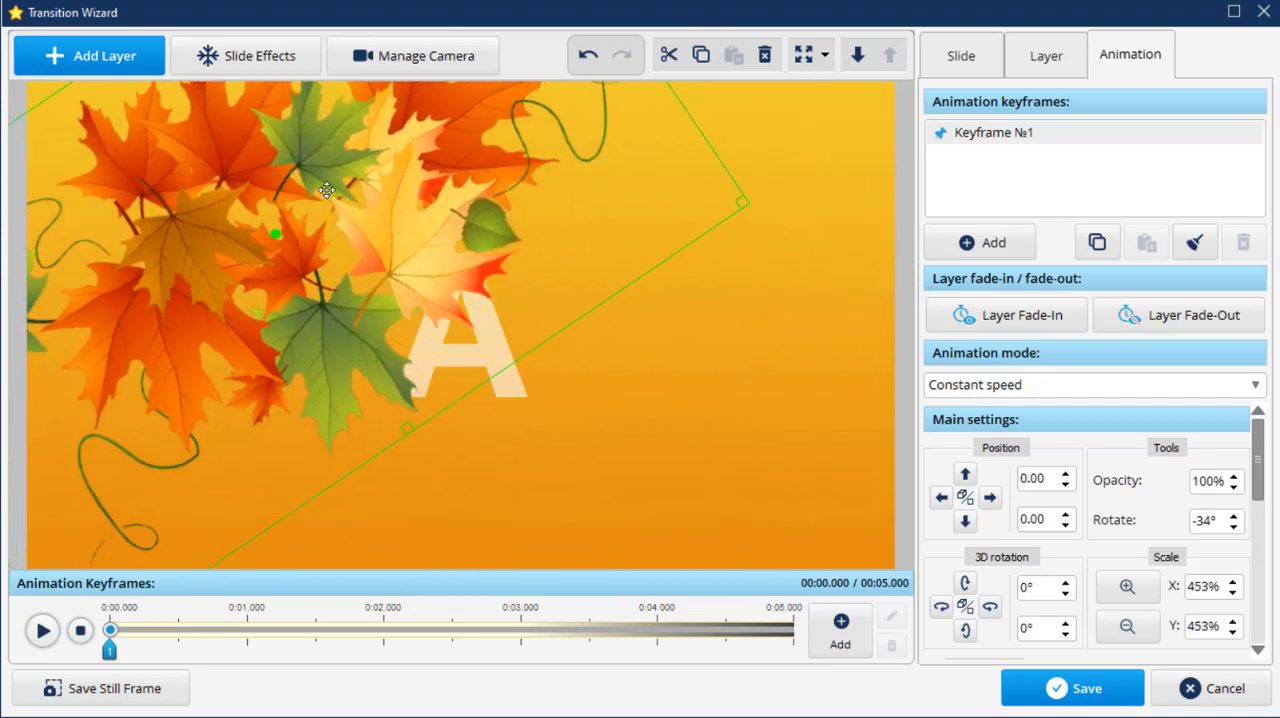
drag(327, 191, 173, 92)
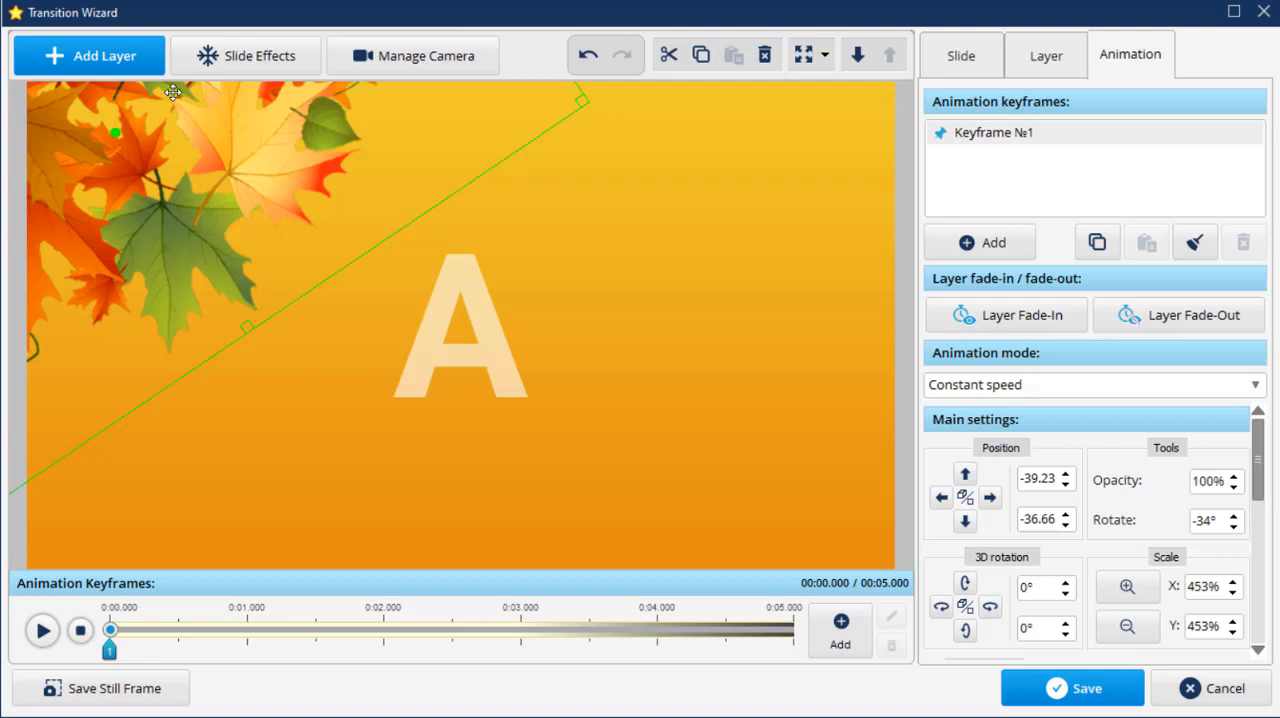
drag(173, 92, 90, 140)
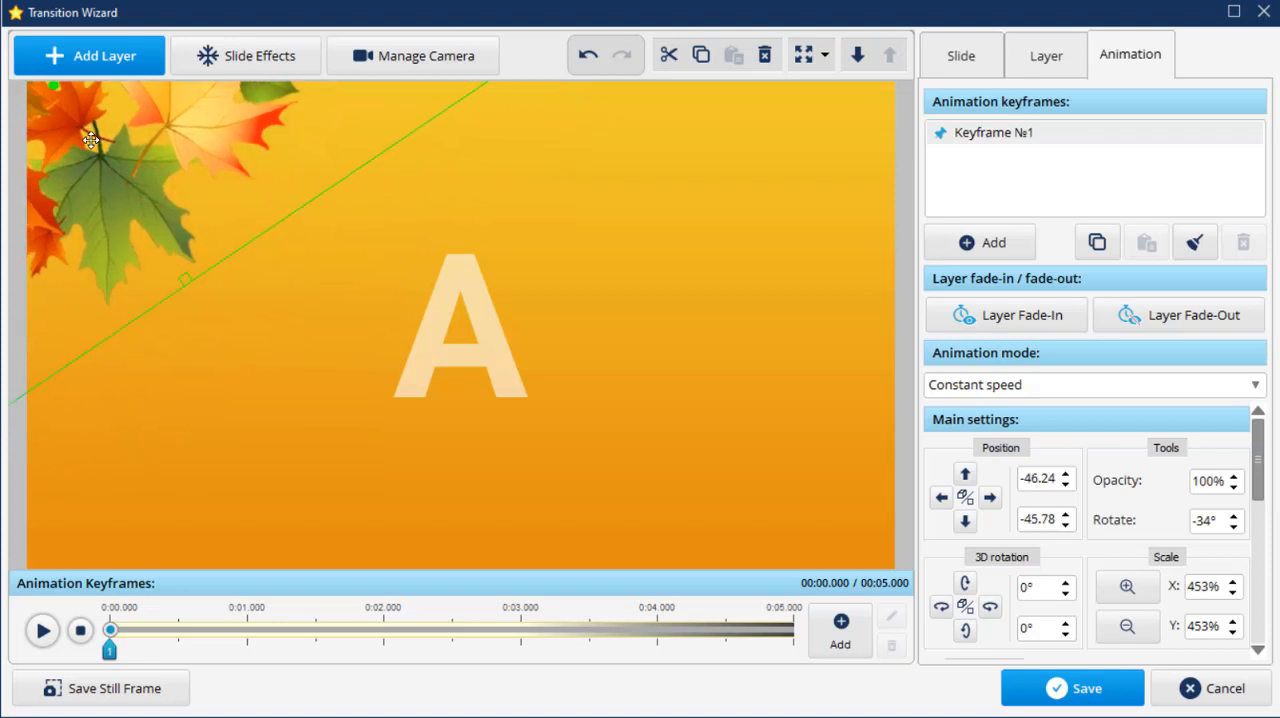
Add keyframes at 1 and 2 seconds, moving the leaves toward centre and enlarging them
drag(110, 629, 247, 629)
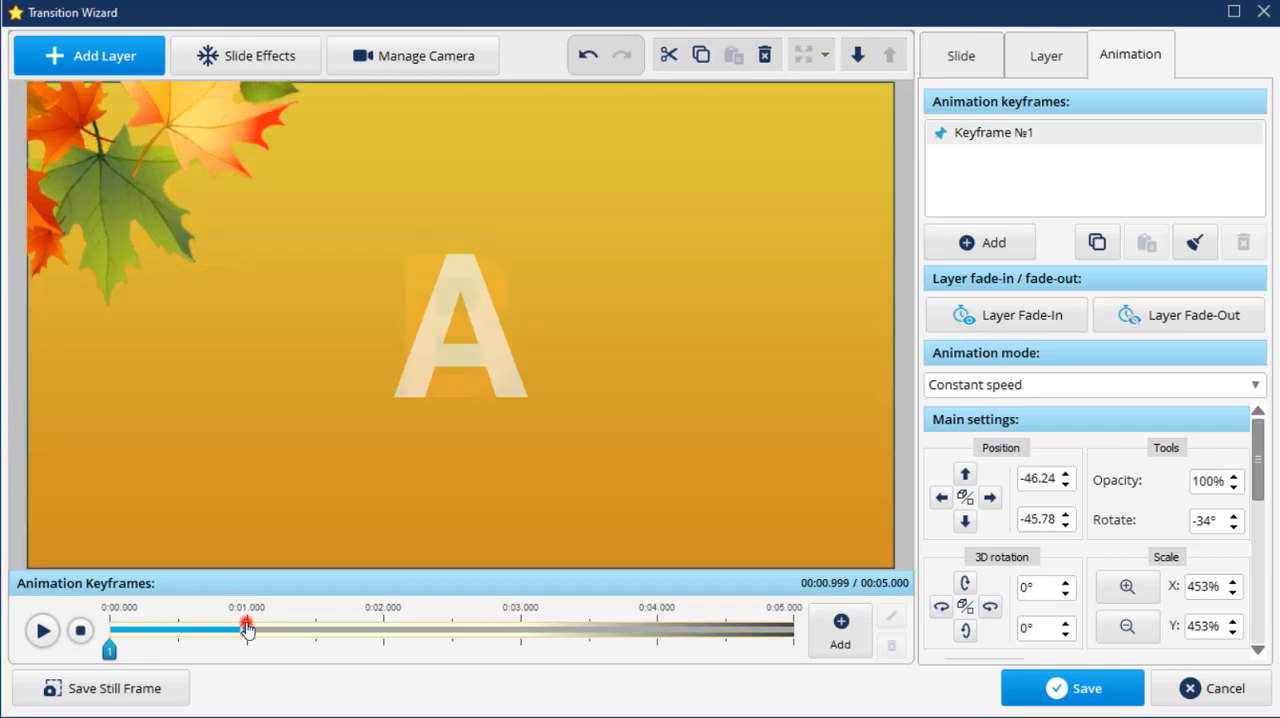
click(840, 630)
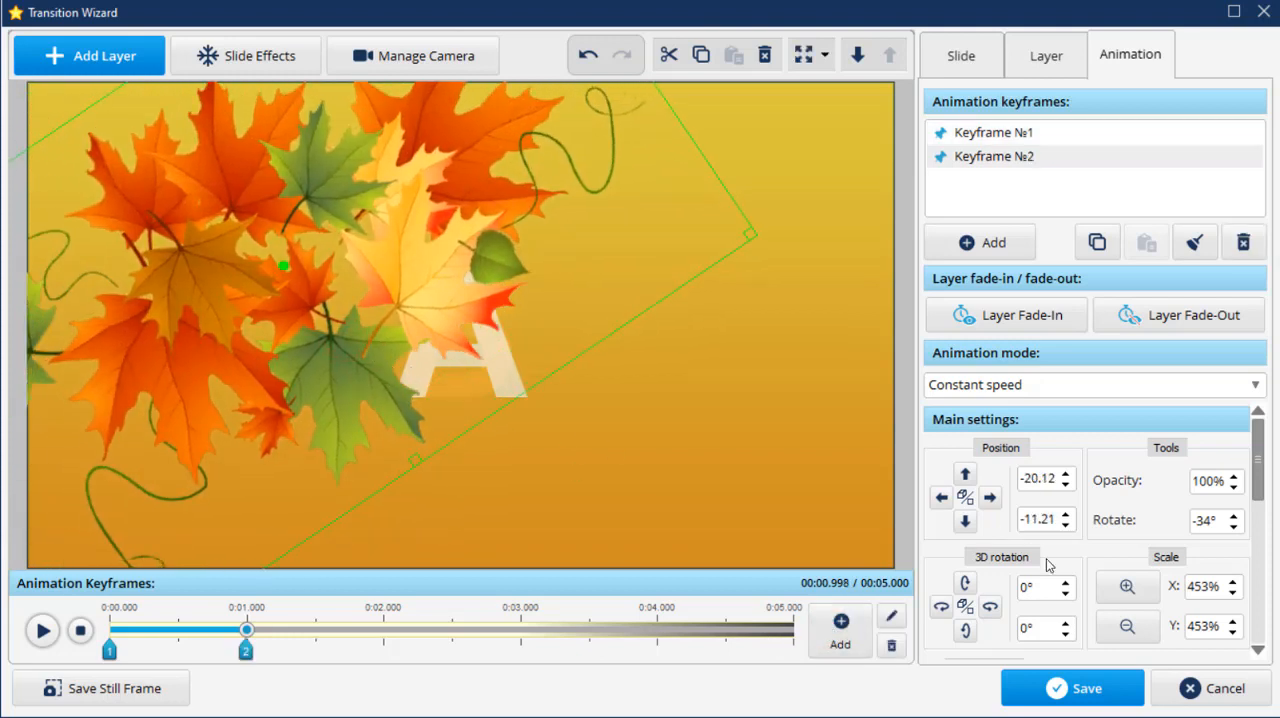
click(1127, 587)
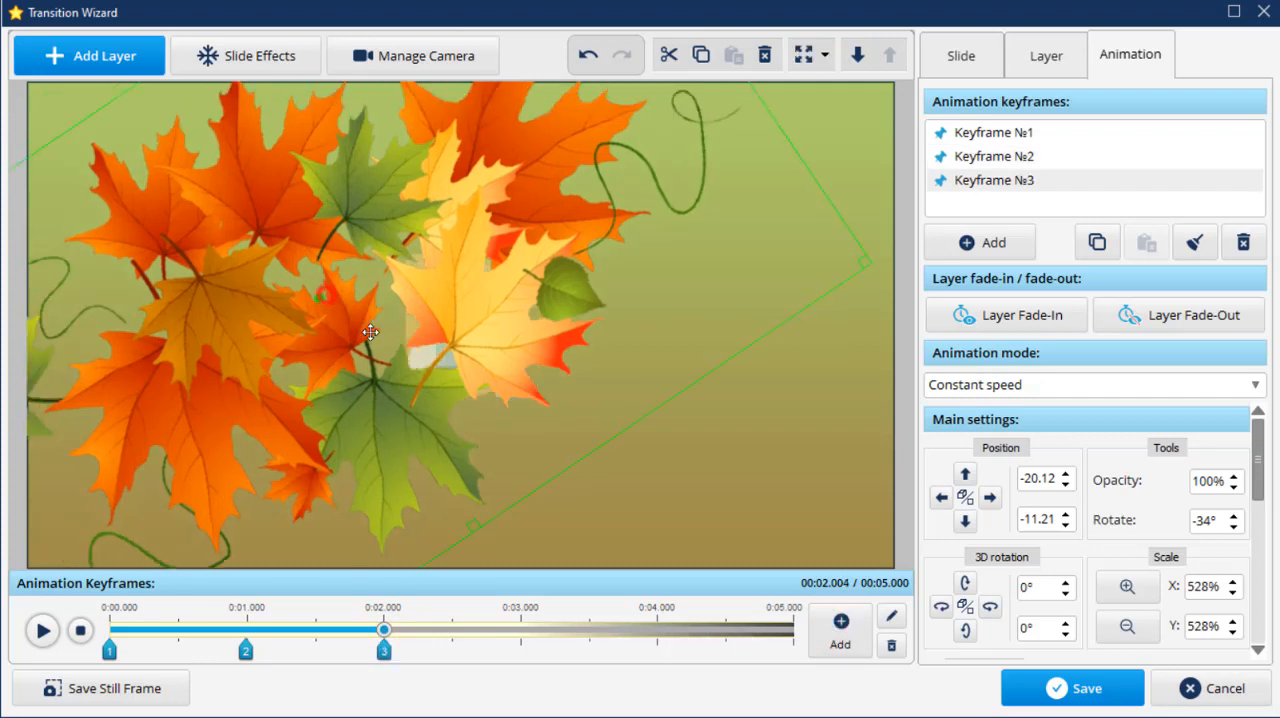
drag(370, 333, 533, 357)
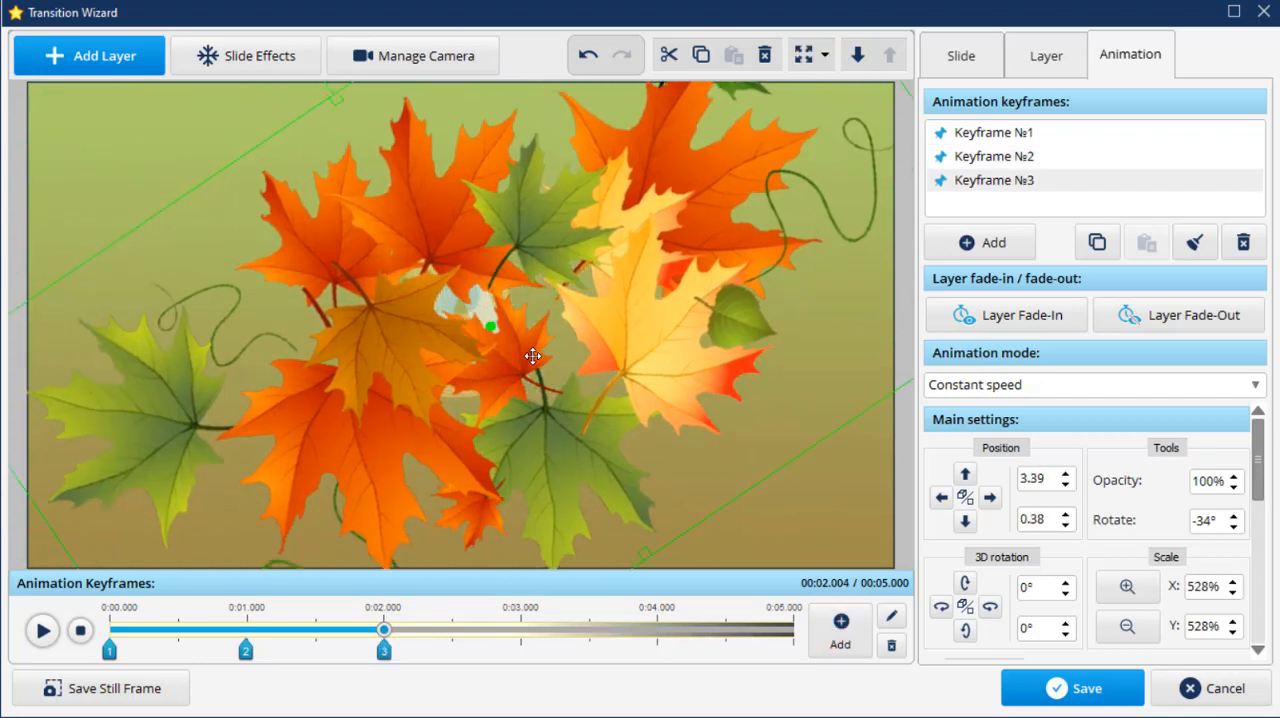
click(1127, 587)
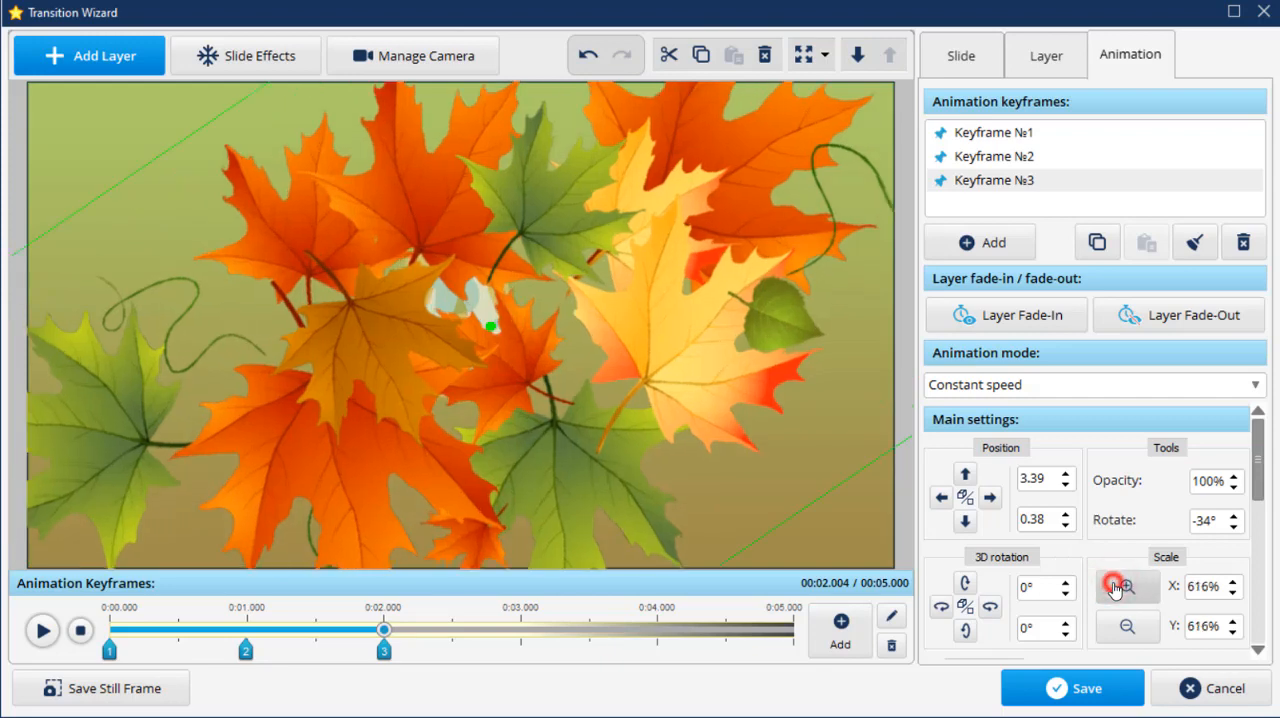
Add keyframes at 3 and 4 seconds, shrinking the leaves and pushing them off the lower right
drag(383, 628, 527, 628)
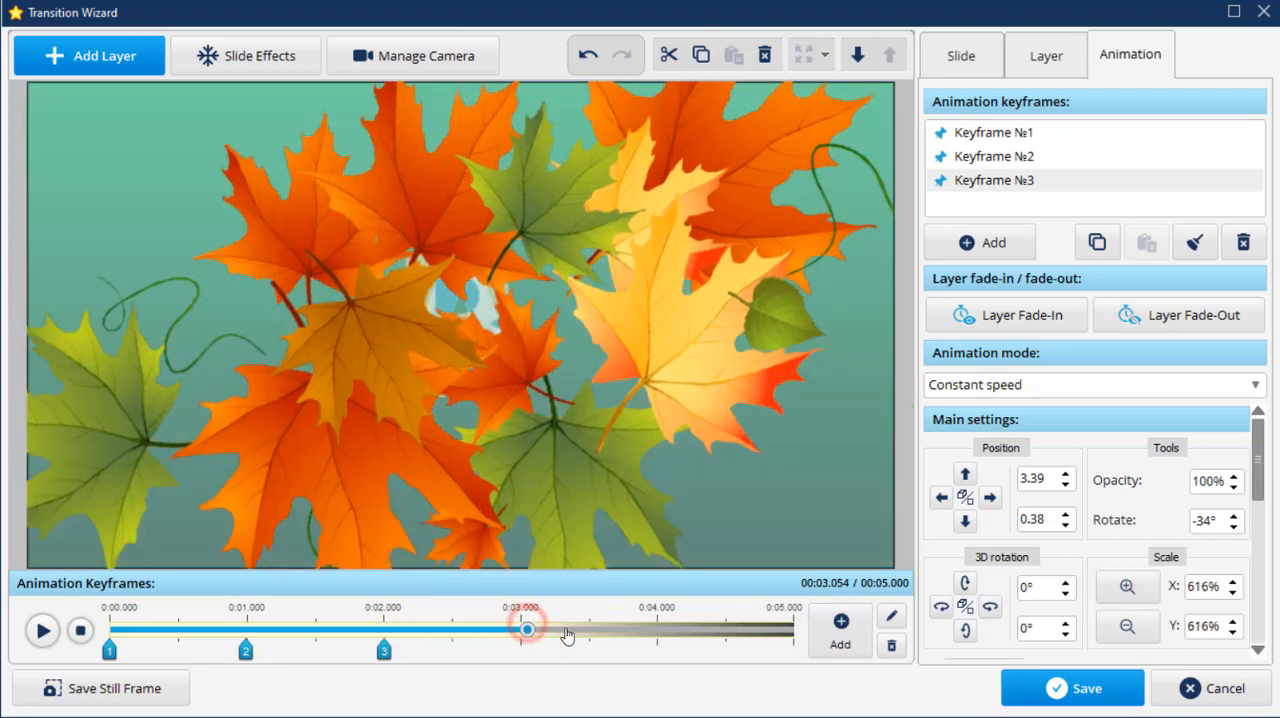
click(839, 630)
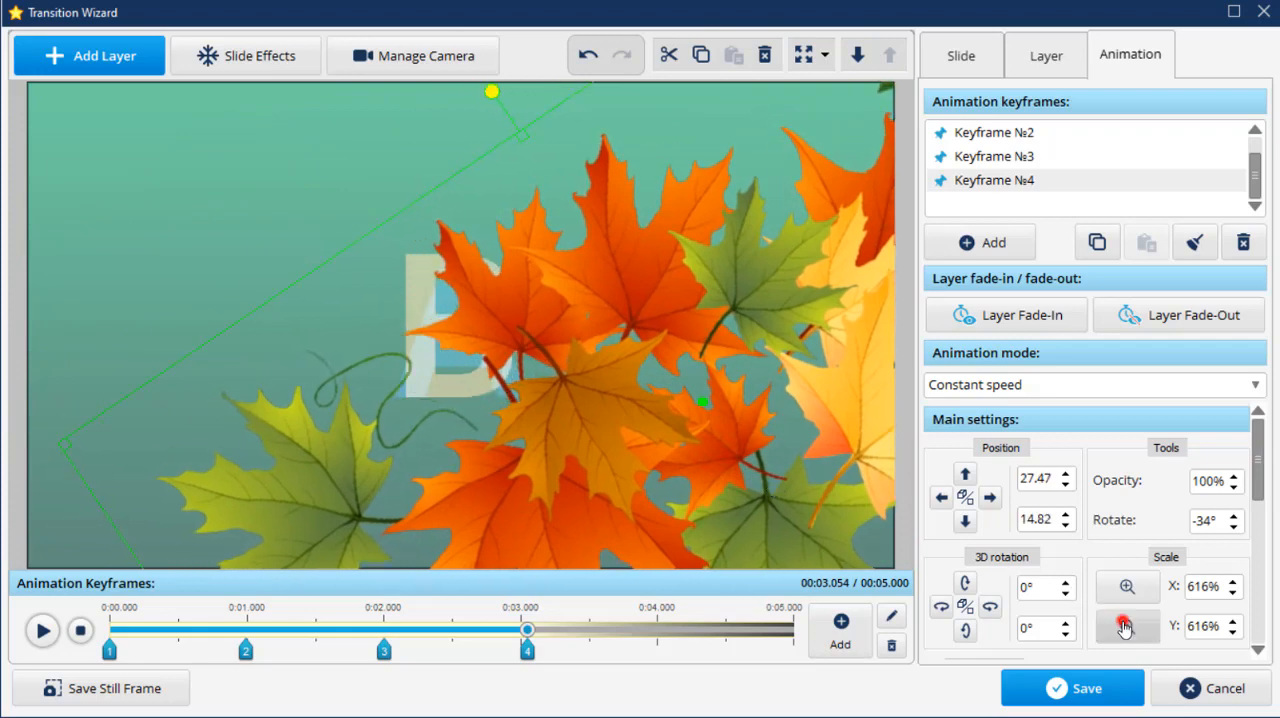
drag(527, 628, 658, 628)
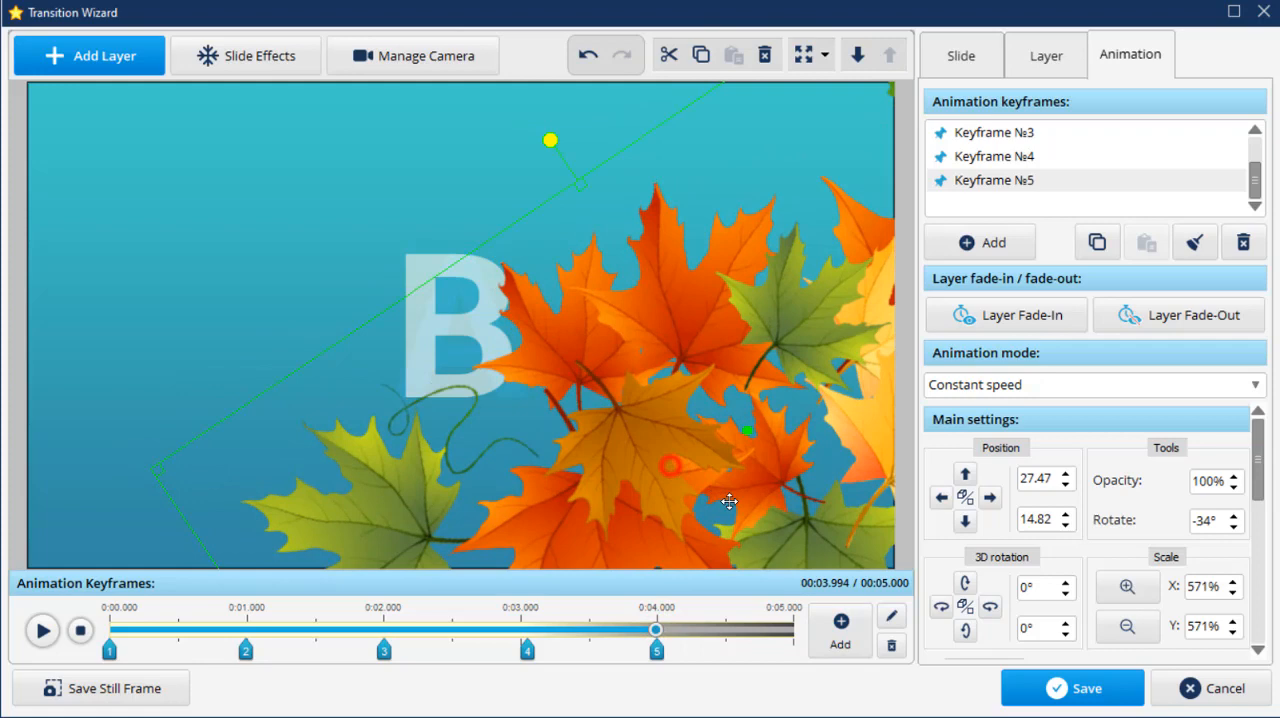
click(1127, 626)
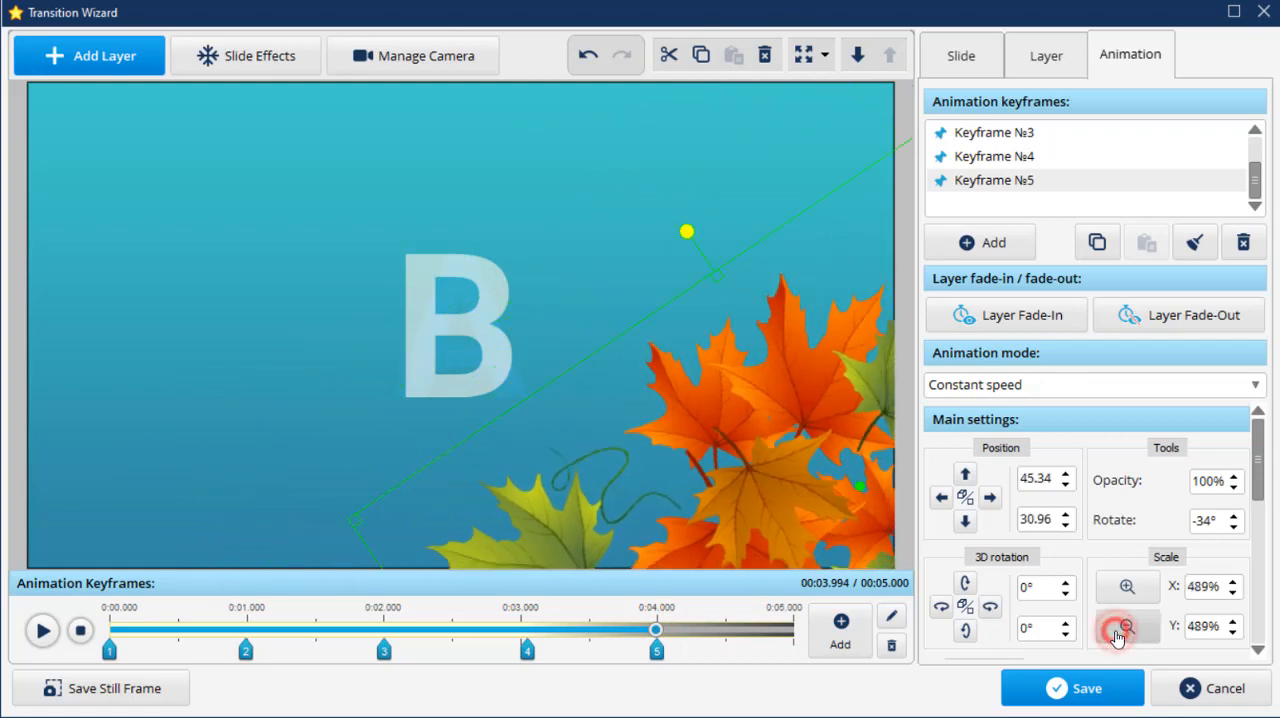
click(839, 625)
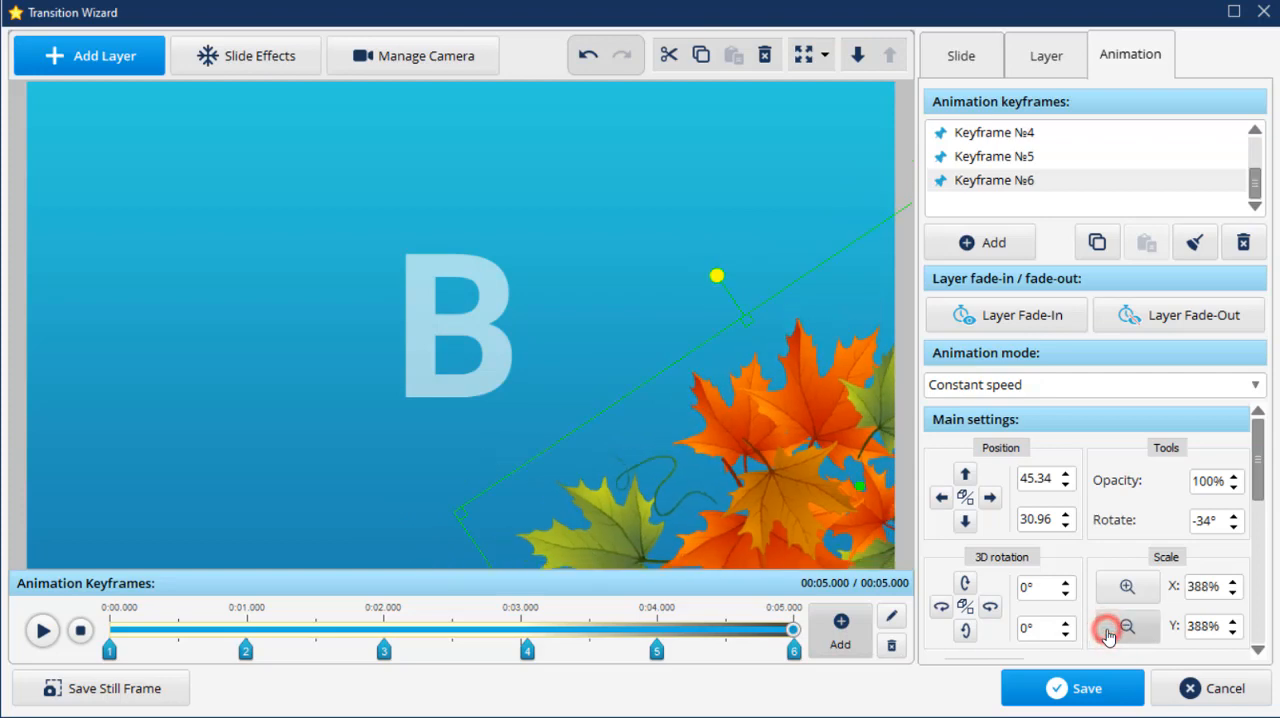
click(1127, 626)
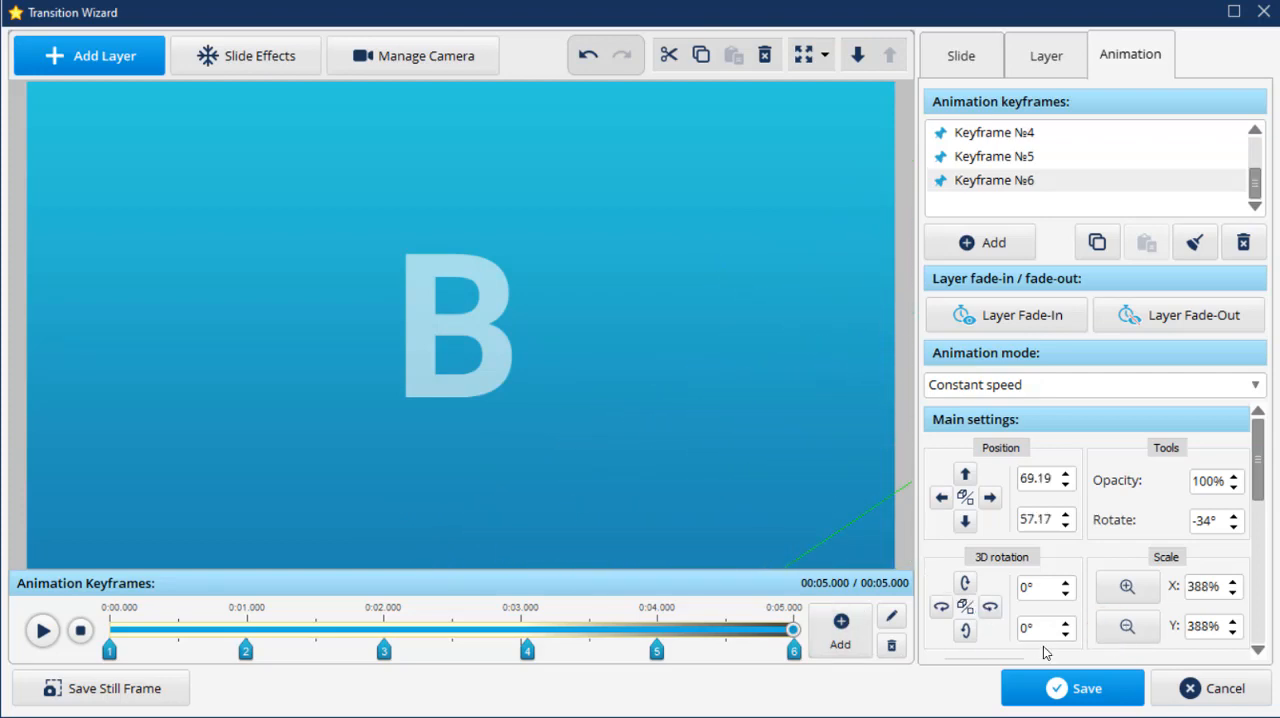
click(42, 630)
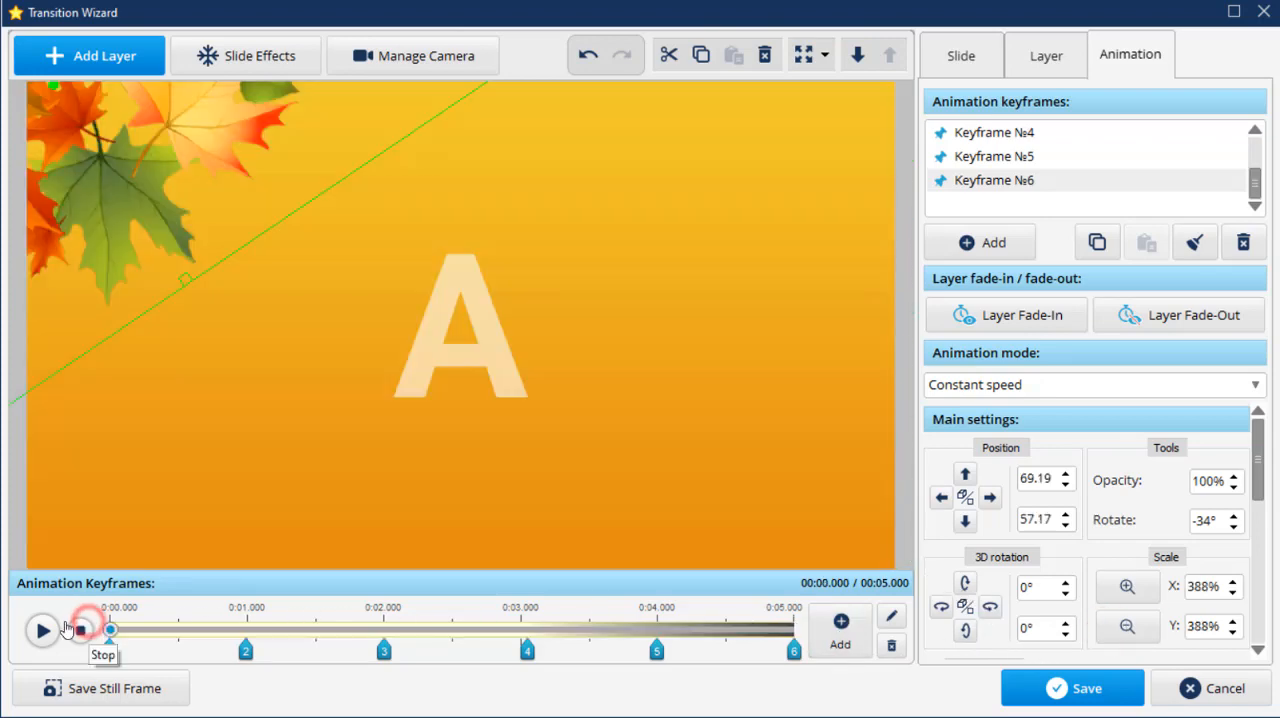
click(43, 630)
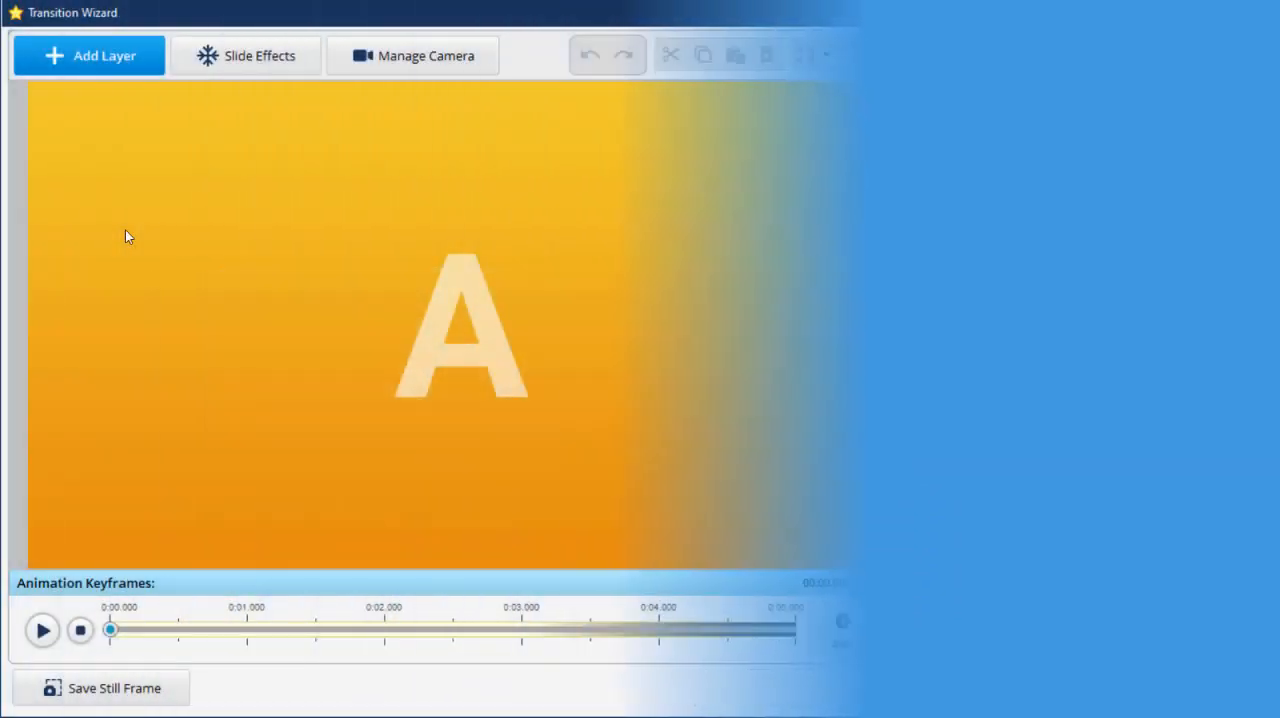
Add the blue bokeh image as a photo layer with Glow mode, stretched over the slide
click(89, 55)
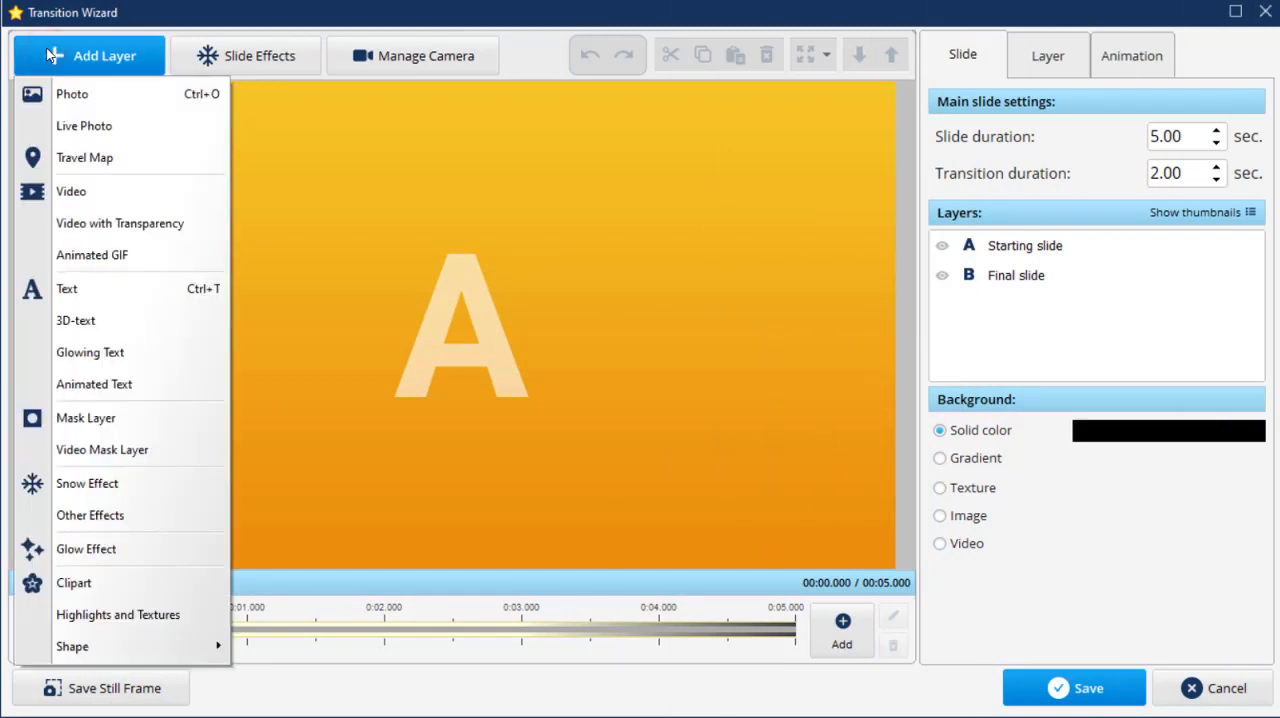
click(72, 93)
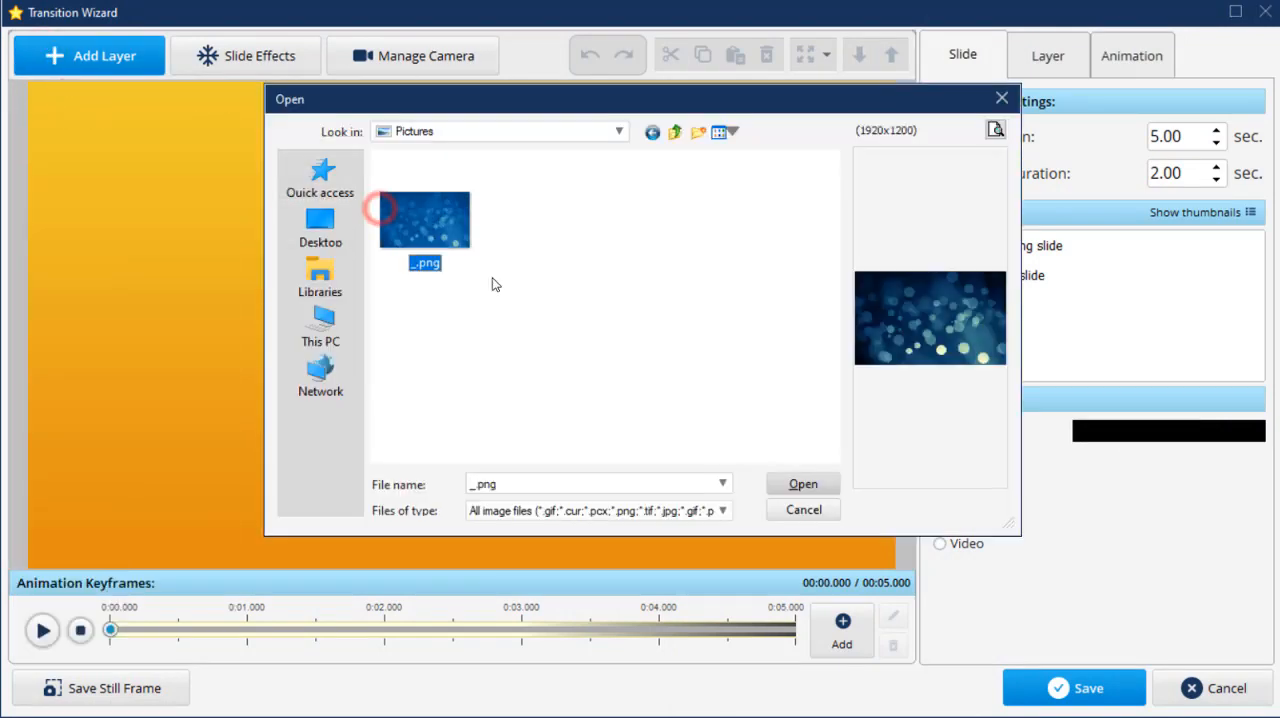
click(803, 483)
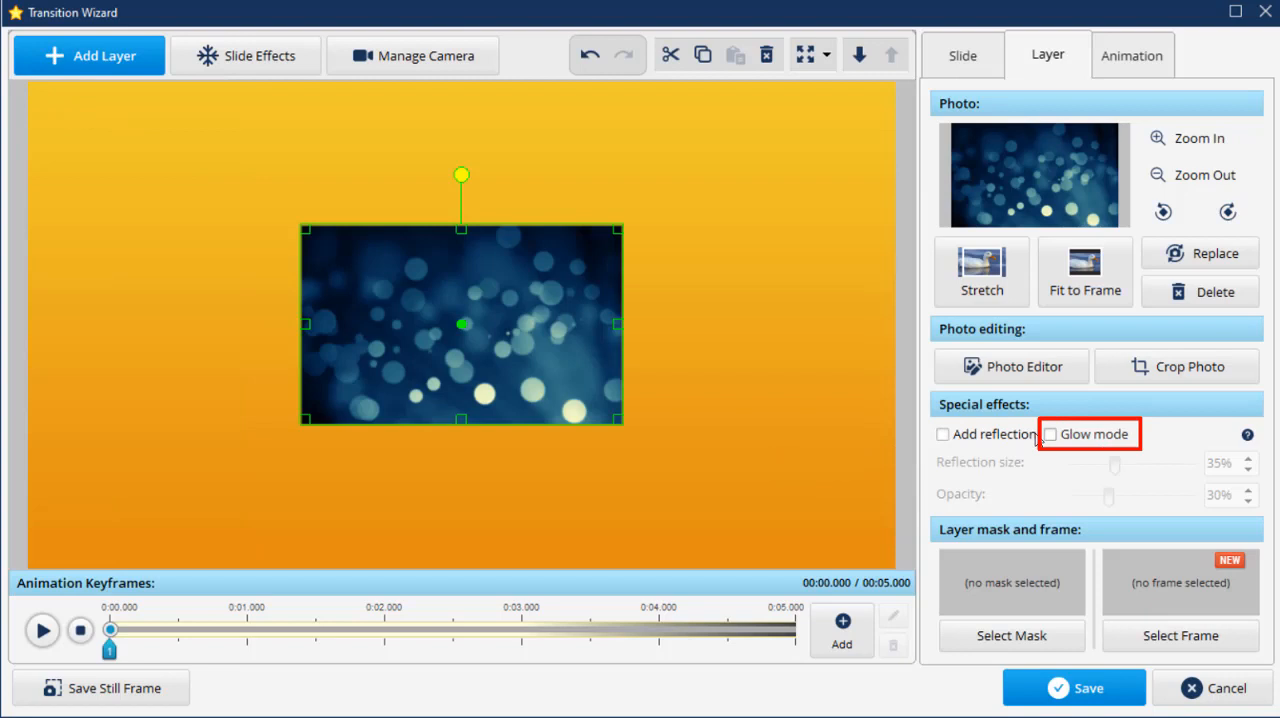
click(1051, 433)
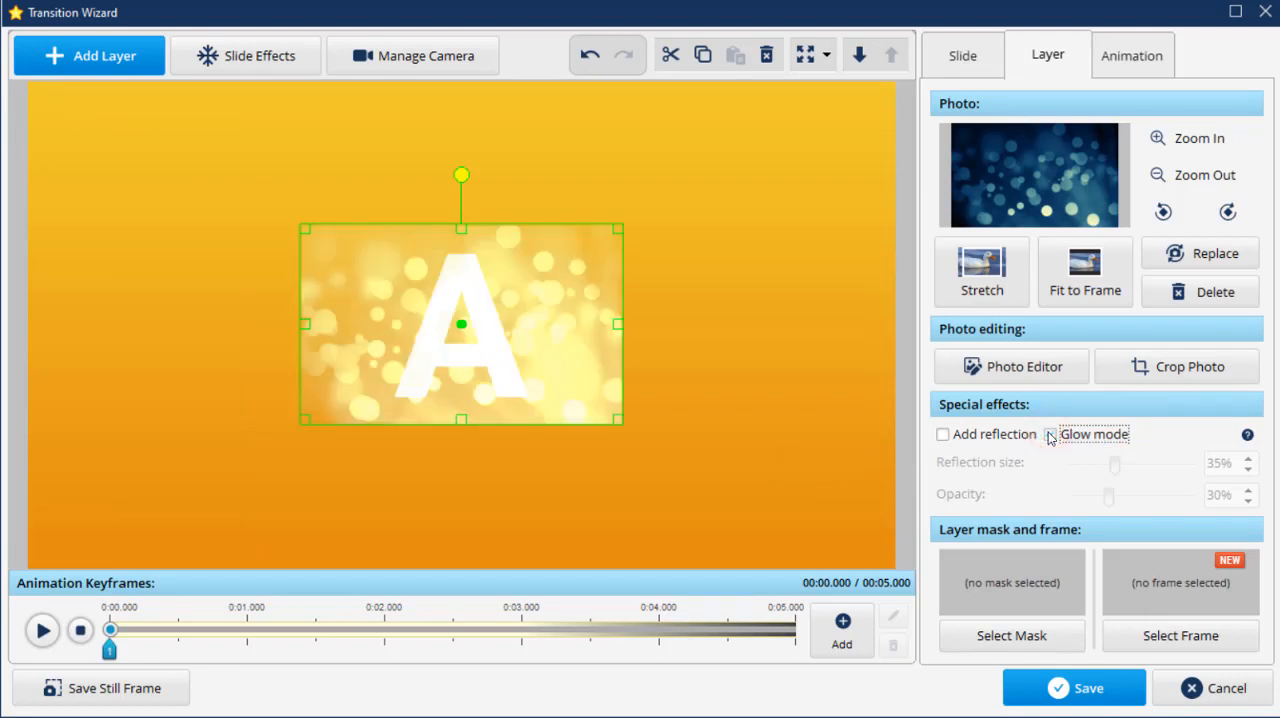
click(1050, 434)
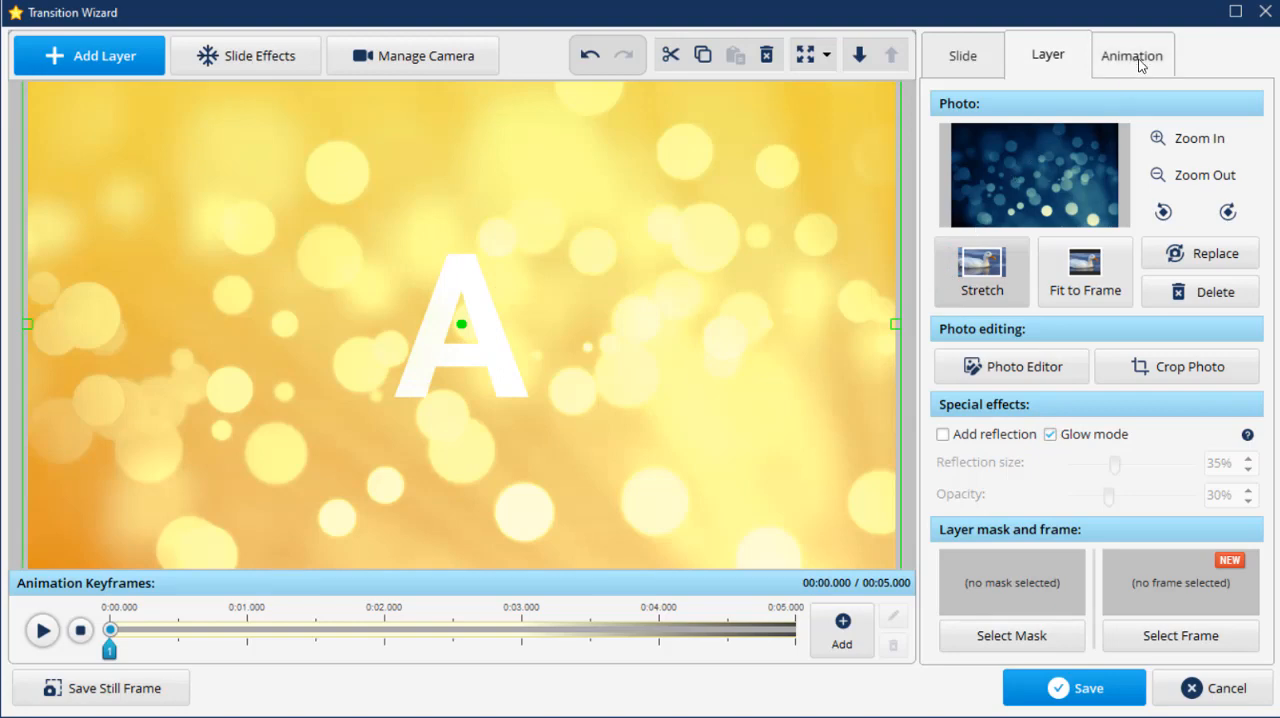
On the bokeh layer's first keyframe, scale to 727%, shift left to −20, set 0% opacity
click(1132, 55)
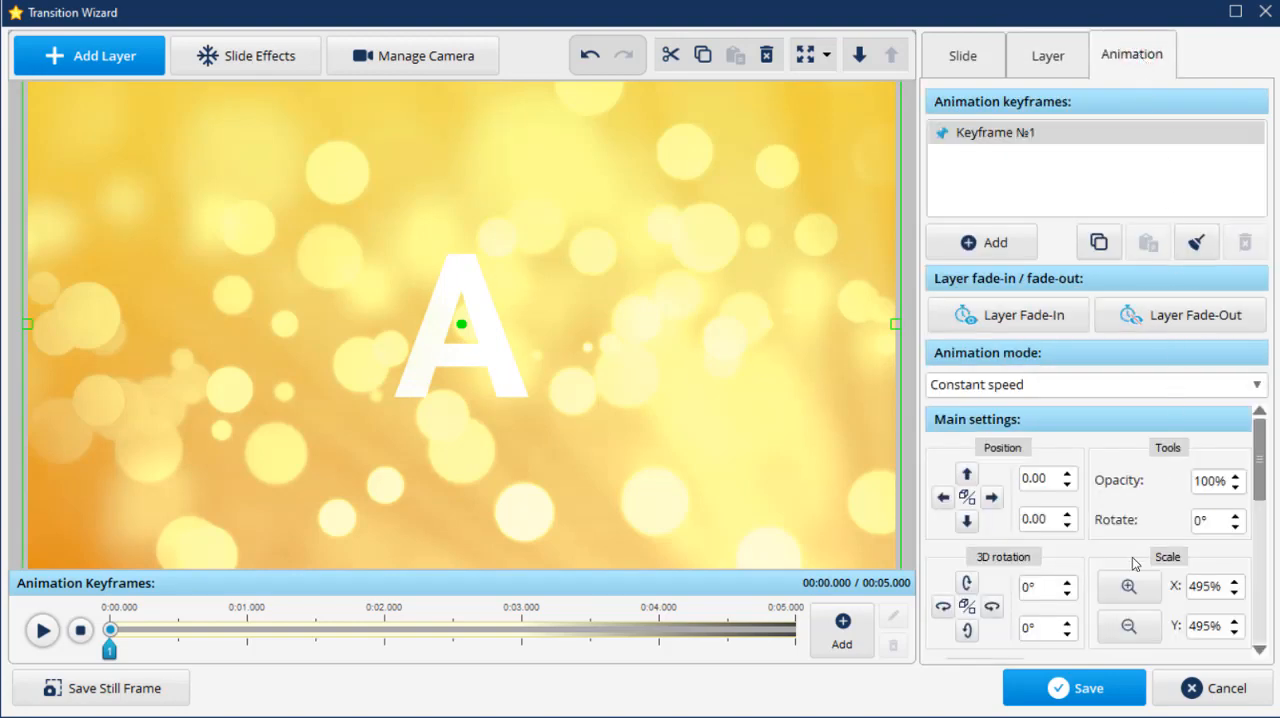
click(1128, 586)
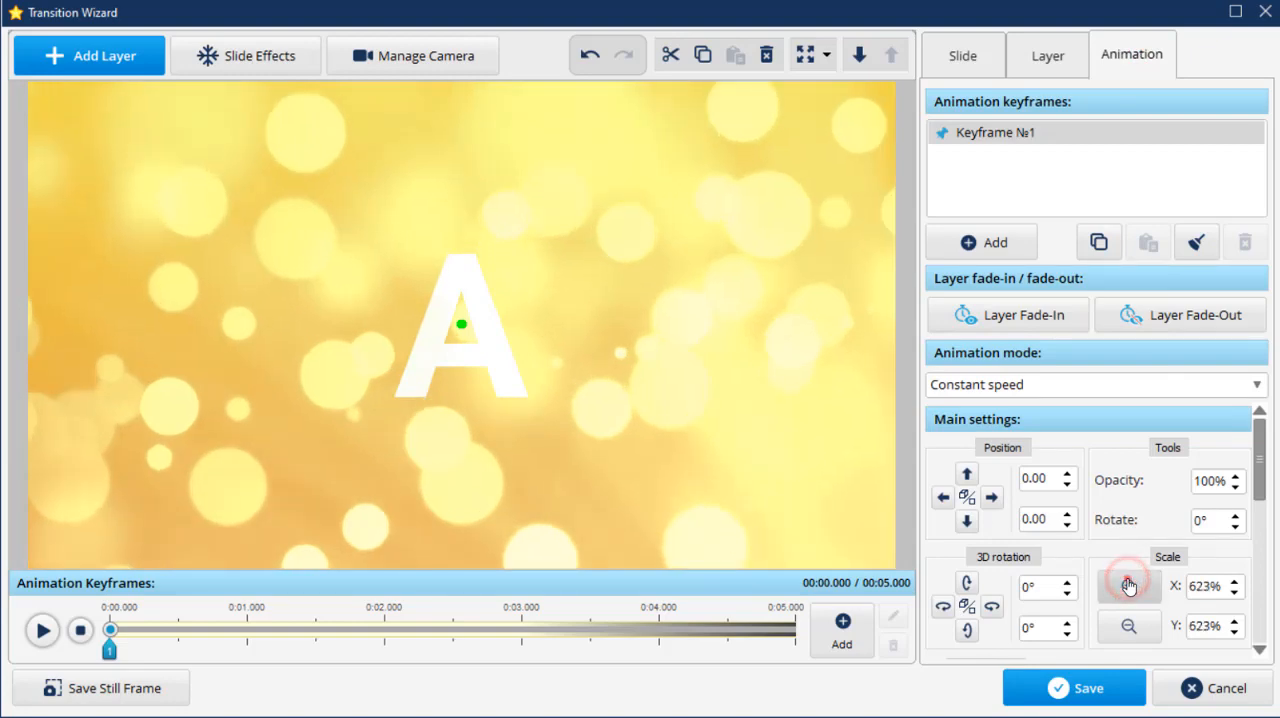
click(1128, 586)
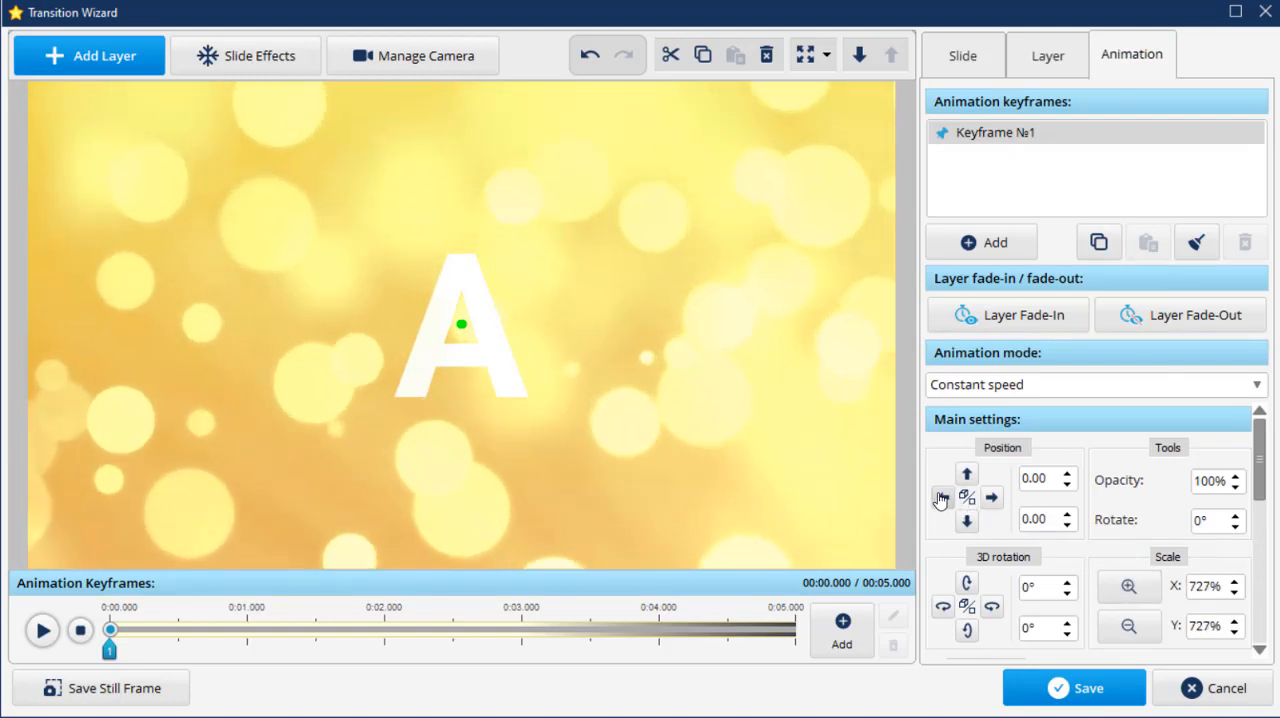
click(941, 497)
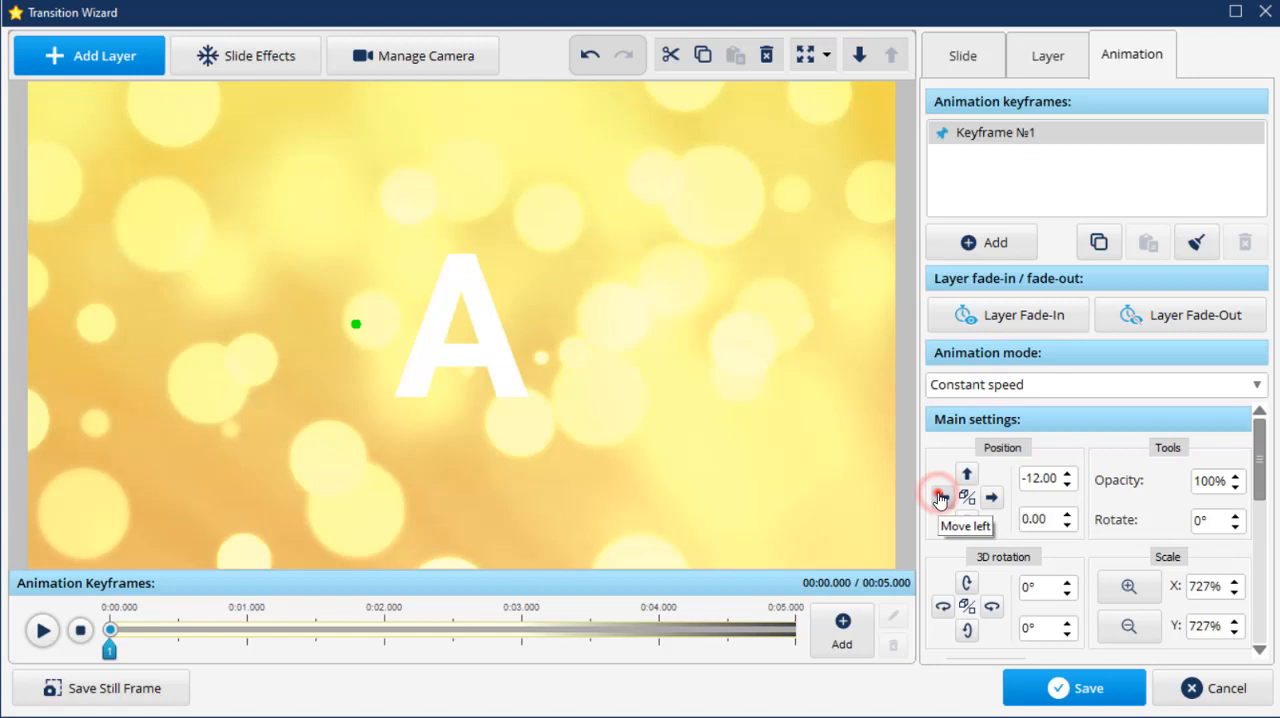
click(940, 498)
text(0)
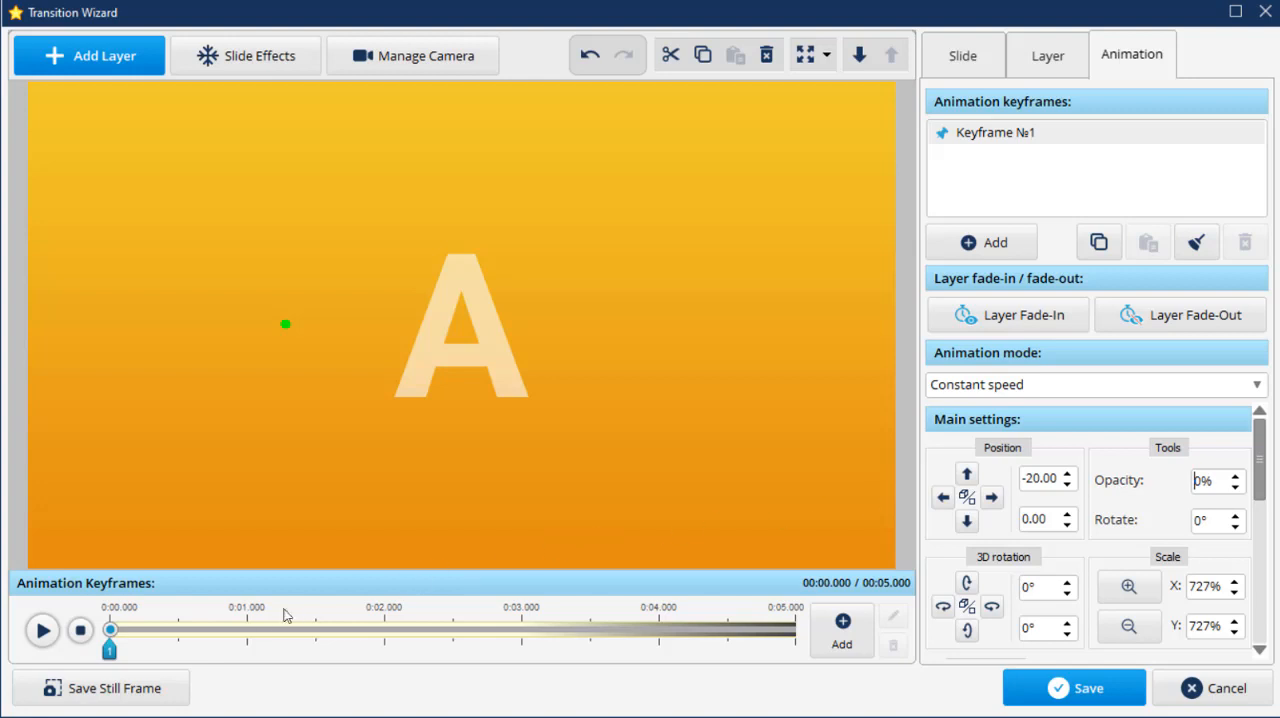
Add a keyframe at about 1 second with the bokeh layer at 50% opacity
click(842, 625)
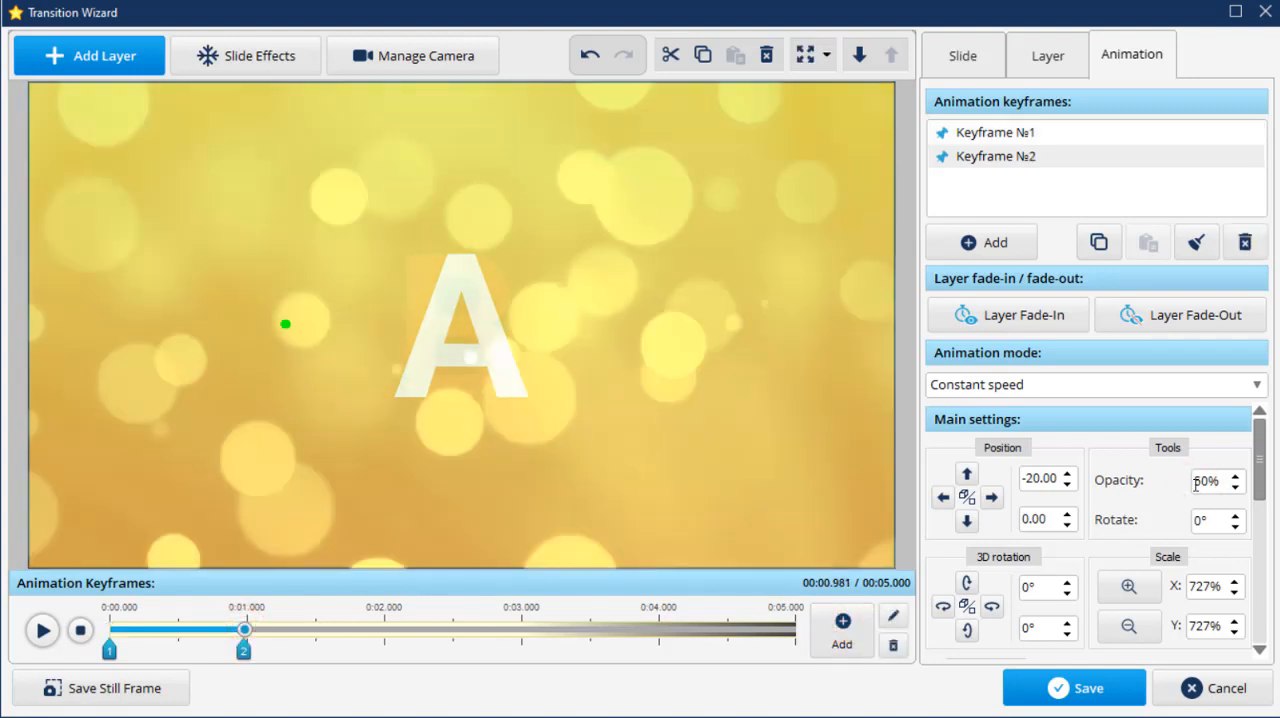
click(997, 497)
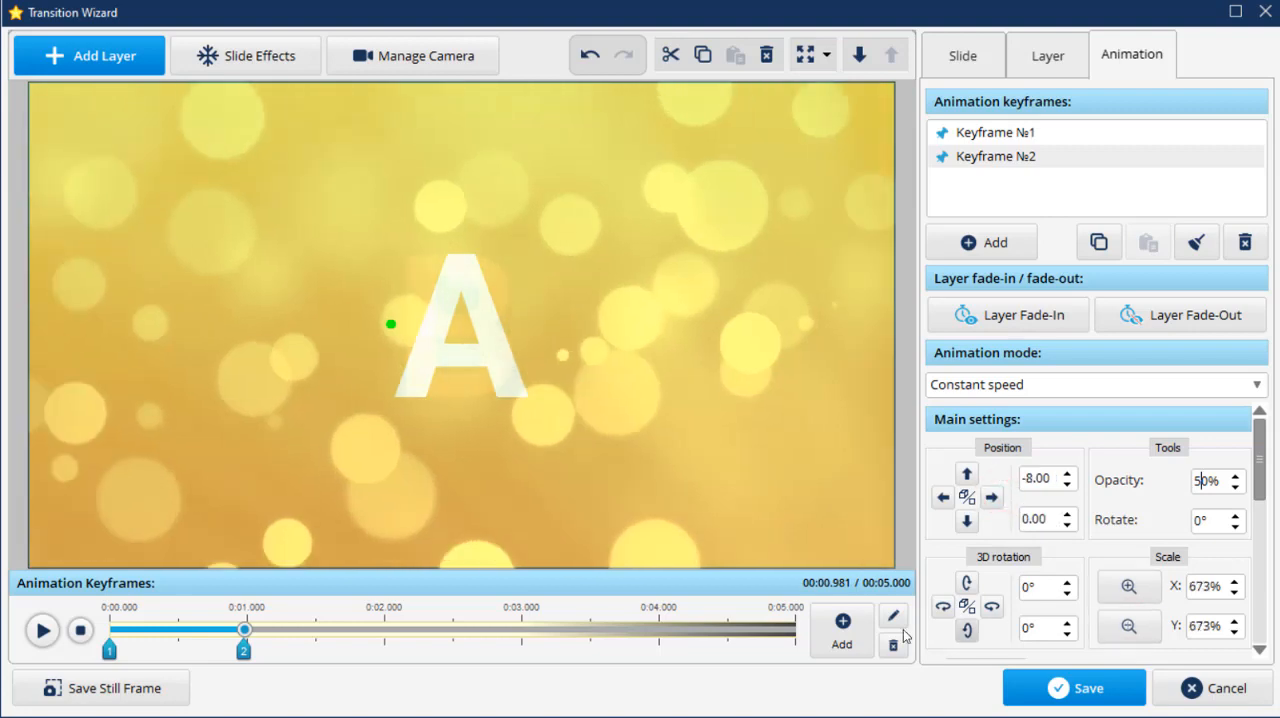
drag(245, 630, 455, 630)
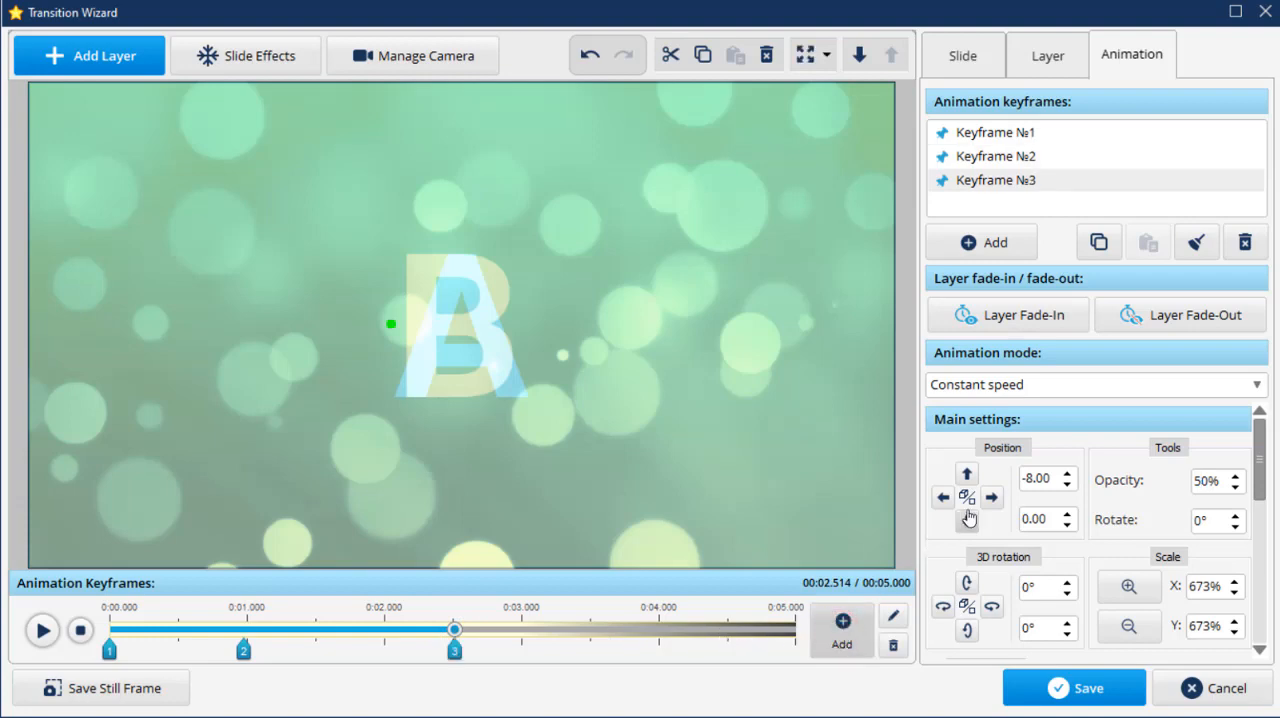
Add keyframes at 2.5 seconds and the end, shift the bokeh right, and preview
click(991, 497)
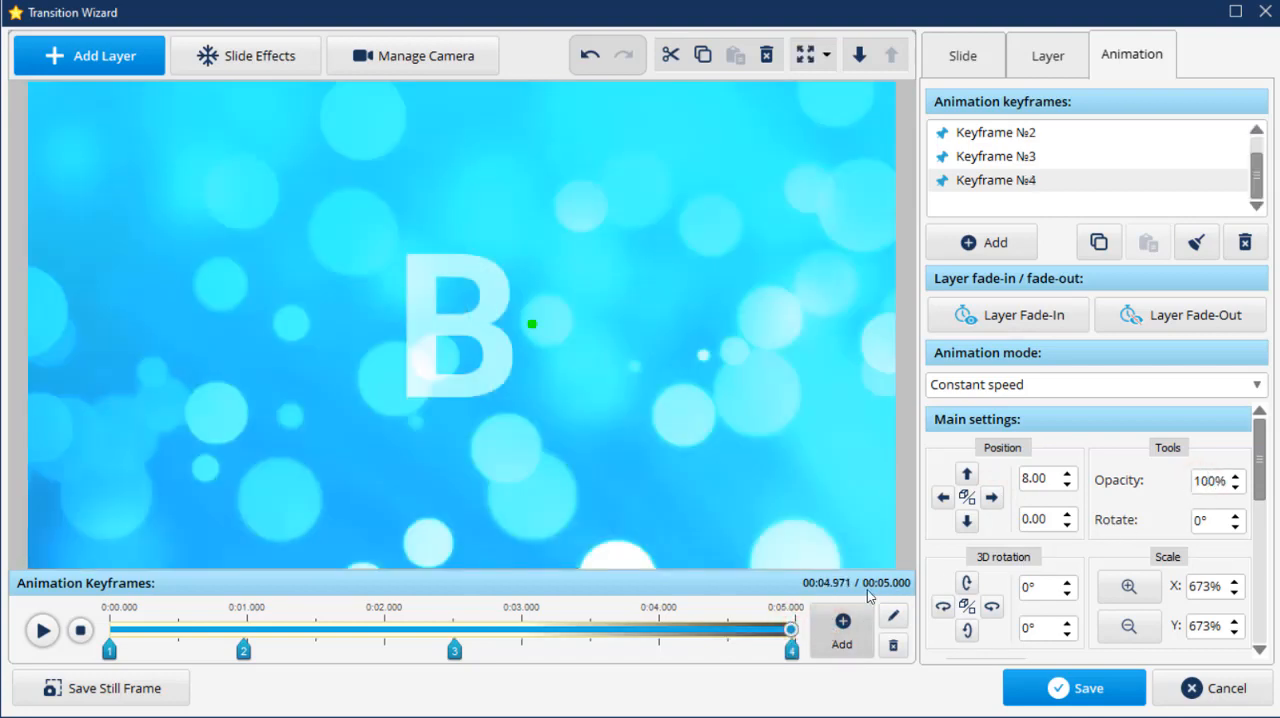
click(967, 474)
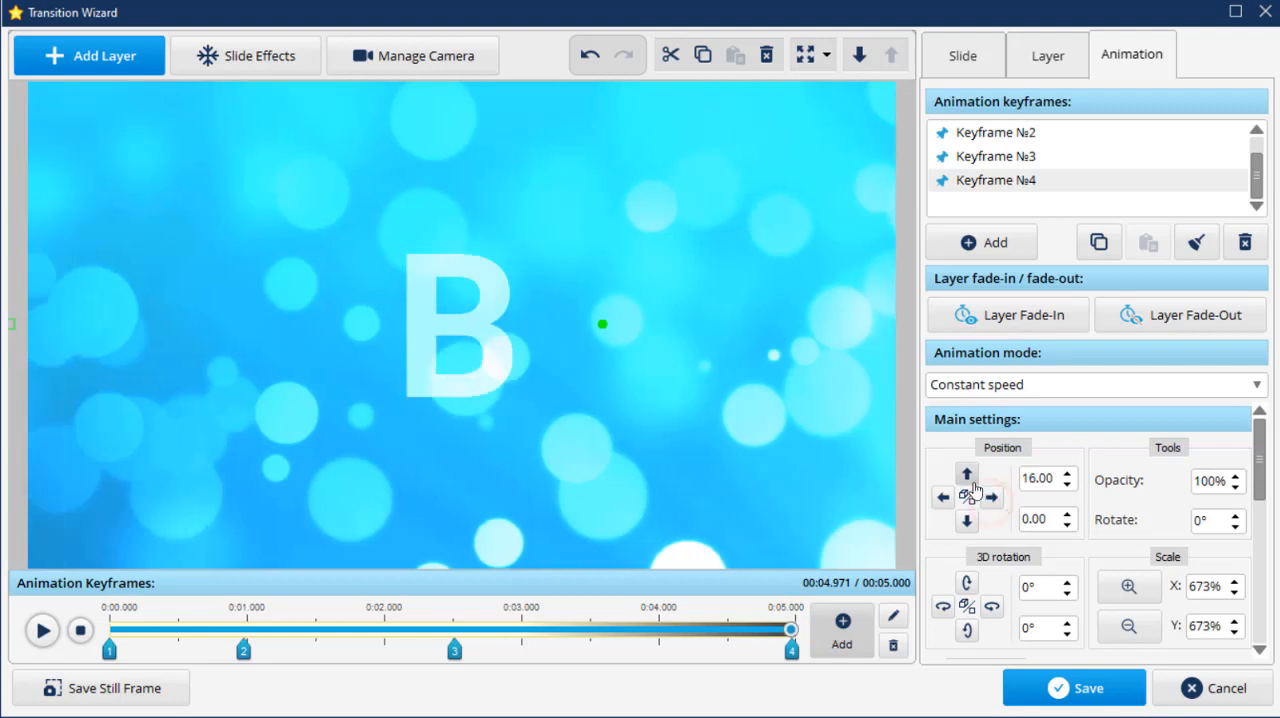
click(992, 496)
text(0)
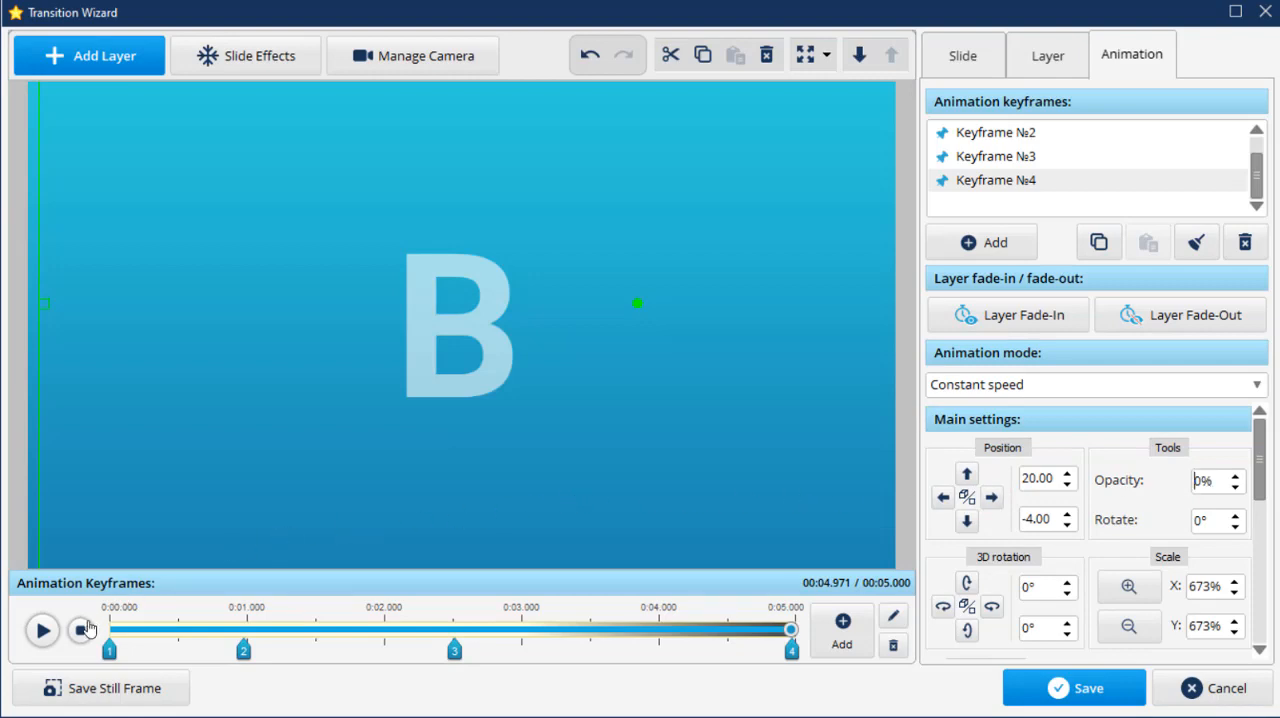
click(42, 630)
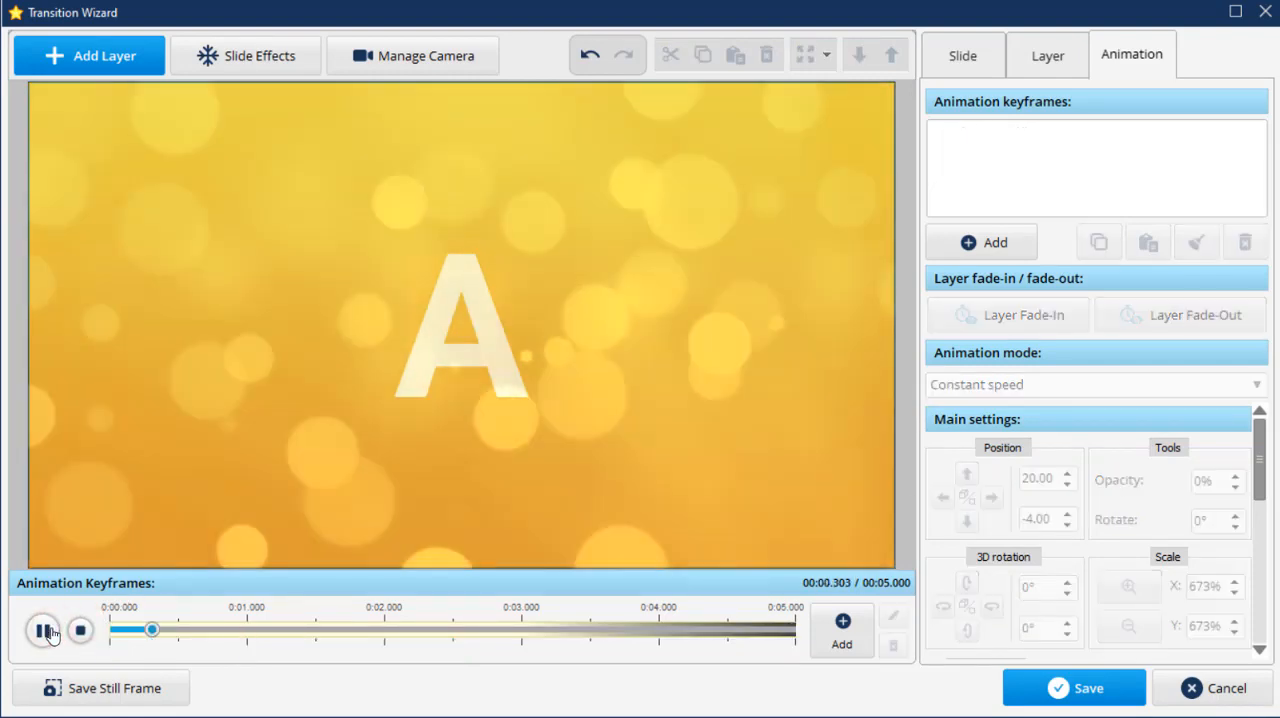
click(44, 630)
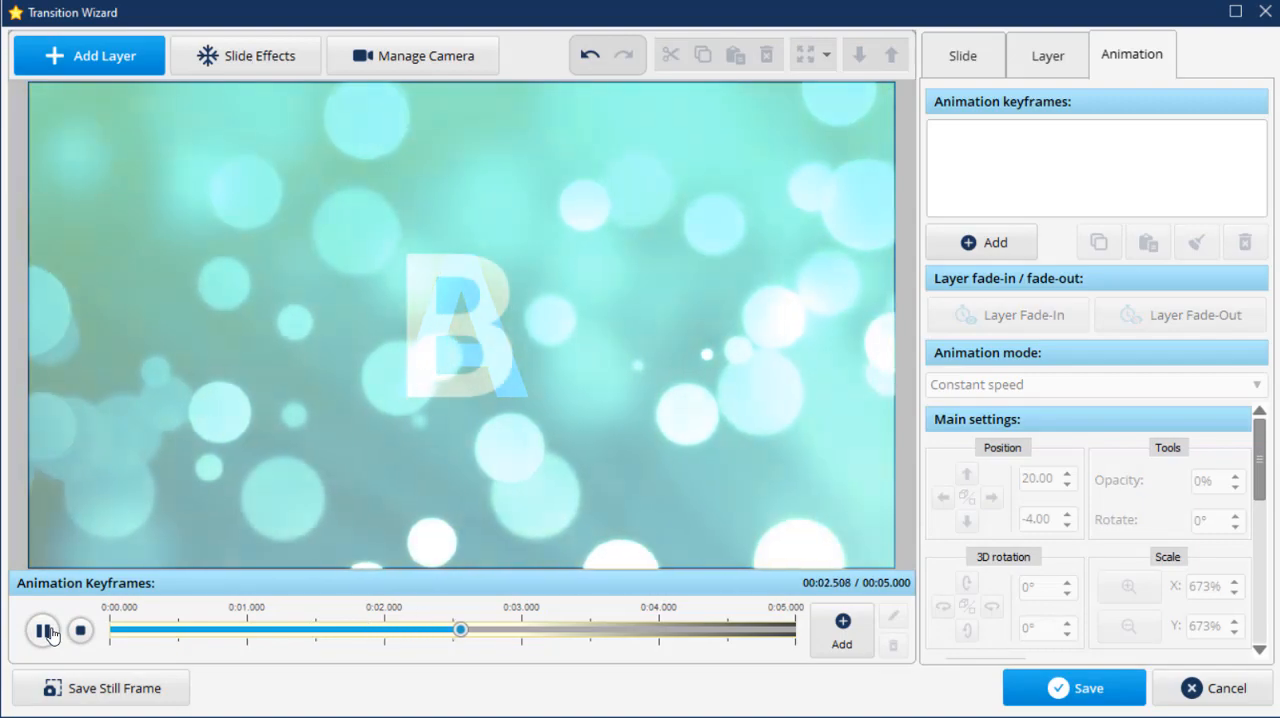